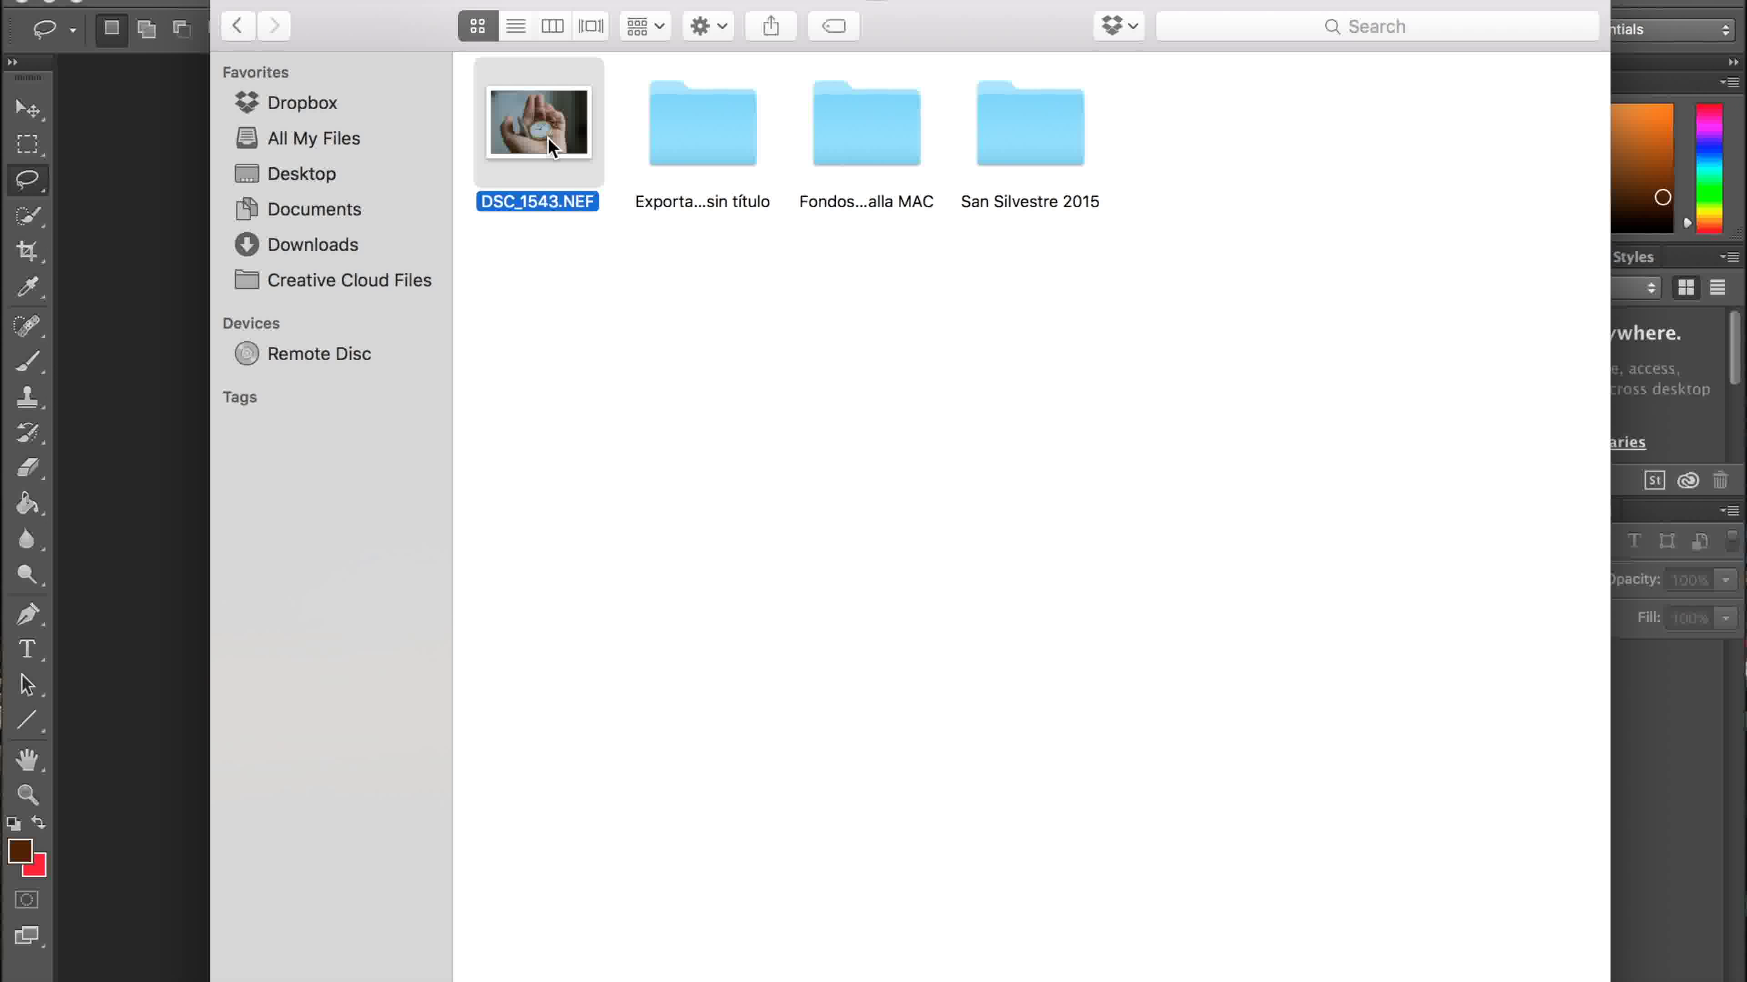
# - Open DSC_1543.NEF with Adobe Photoshop CC 2015 so it loads in Camera Raw
pyautogui.rightClick(538, 123)
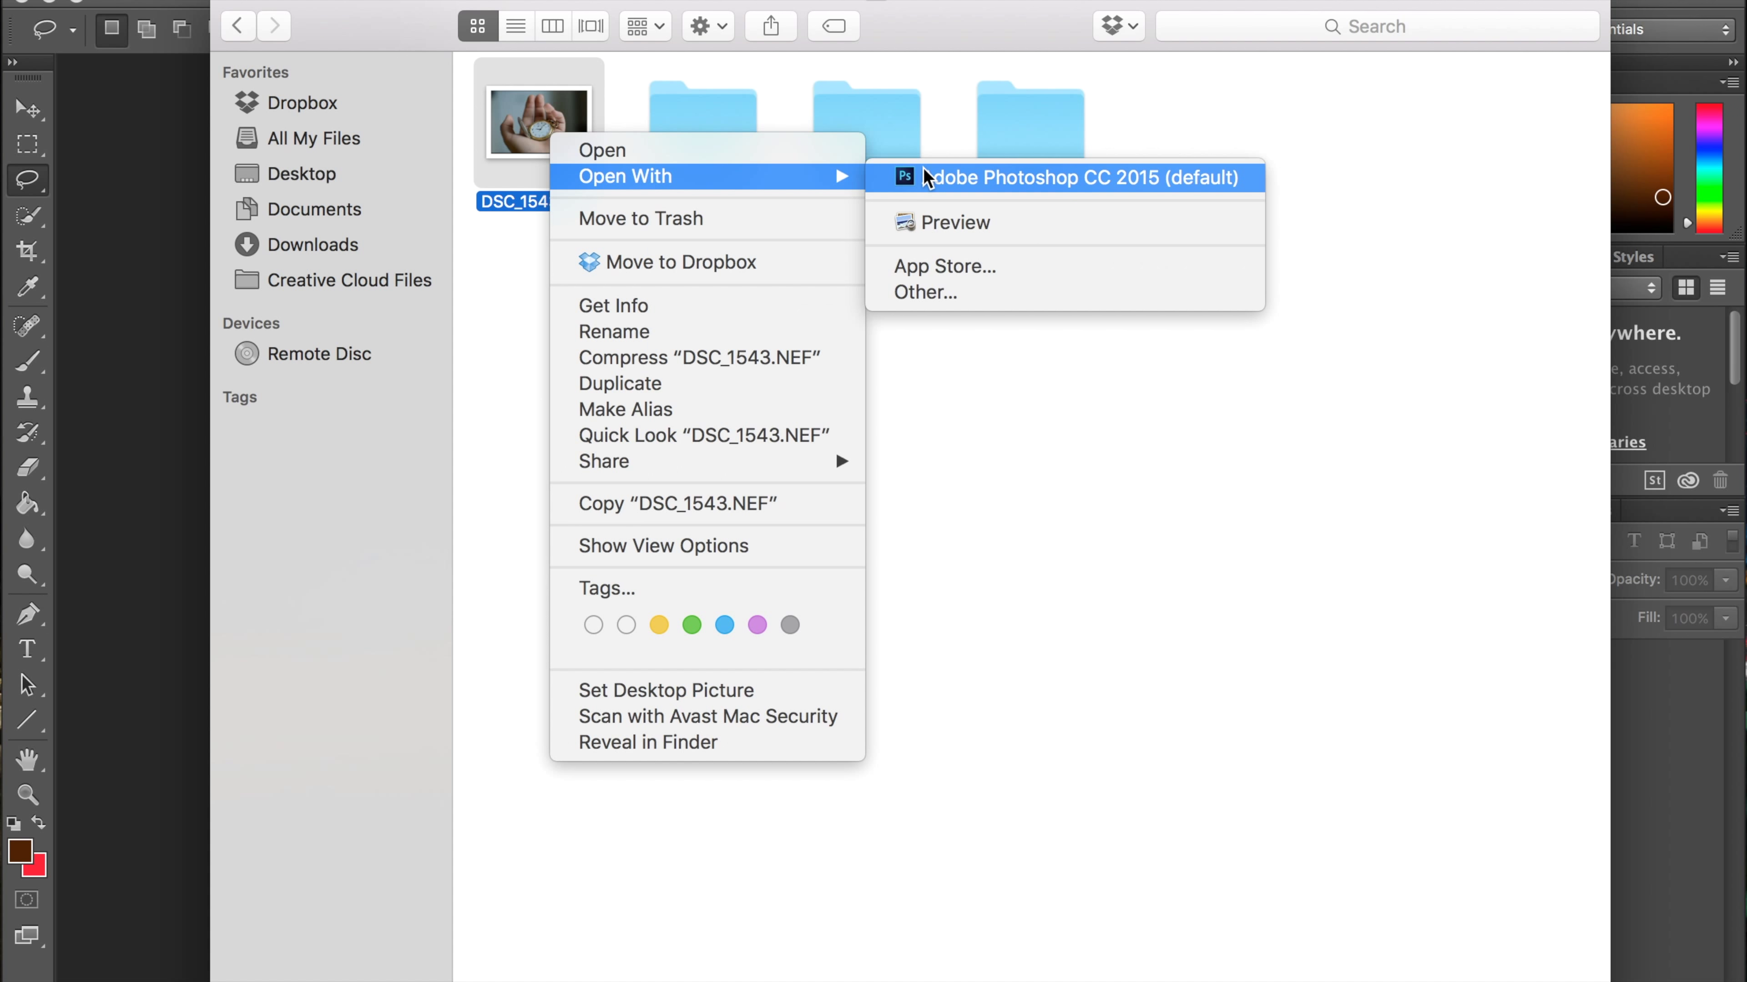
pyautogui.click(1082, 178)
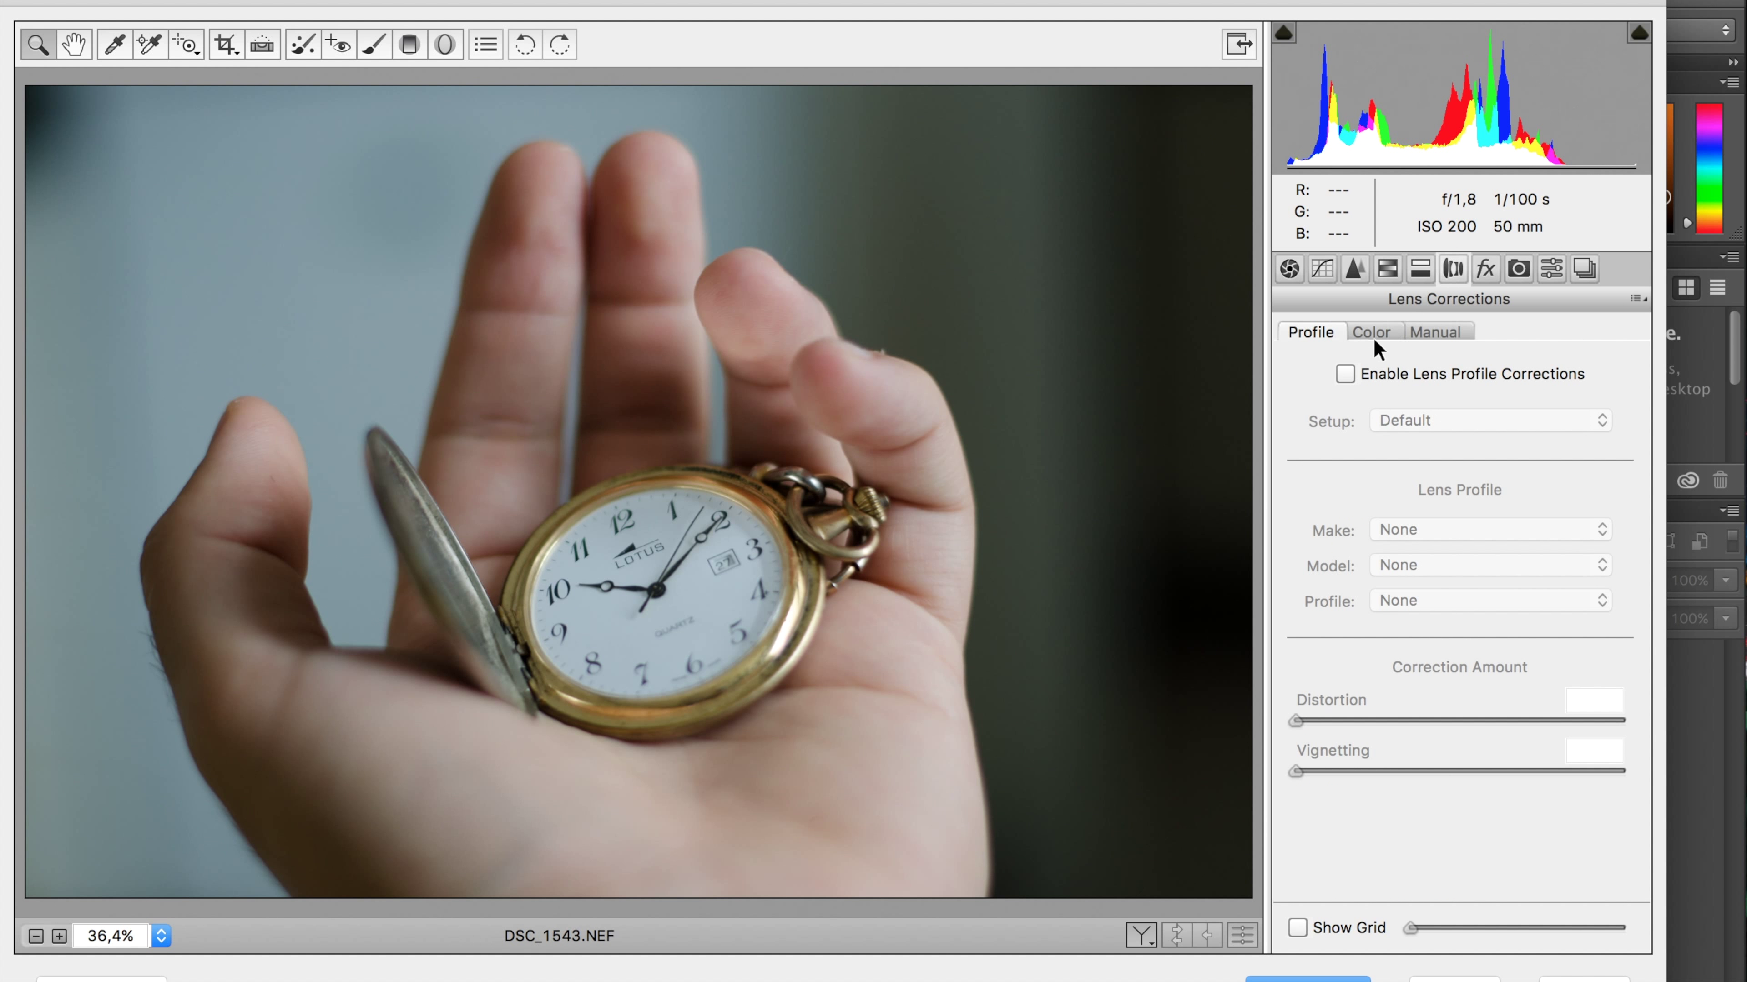
# - Convert the photo to grayscale in the HSL / Grayscale panel with the automatic mix
pyautogui.click(1344, 373)
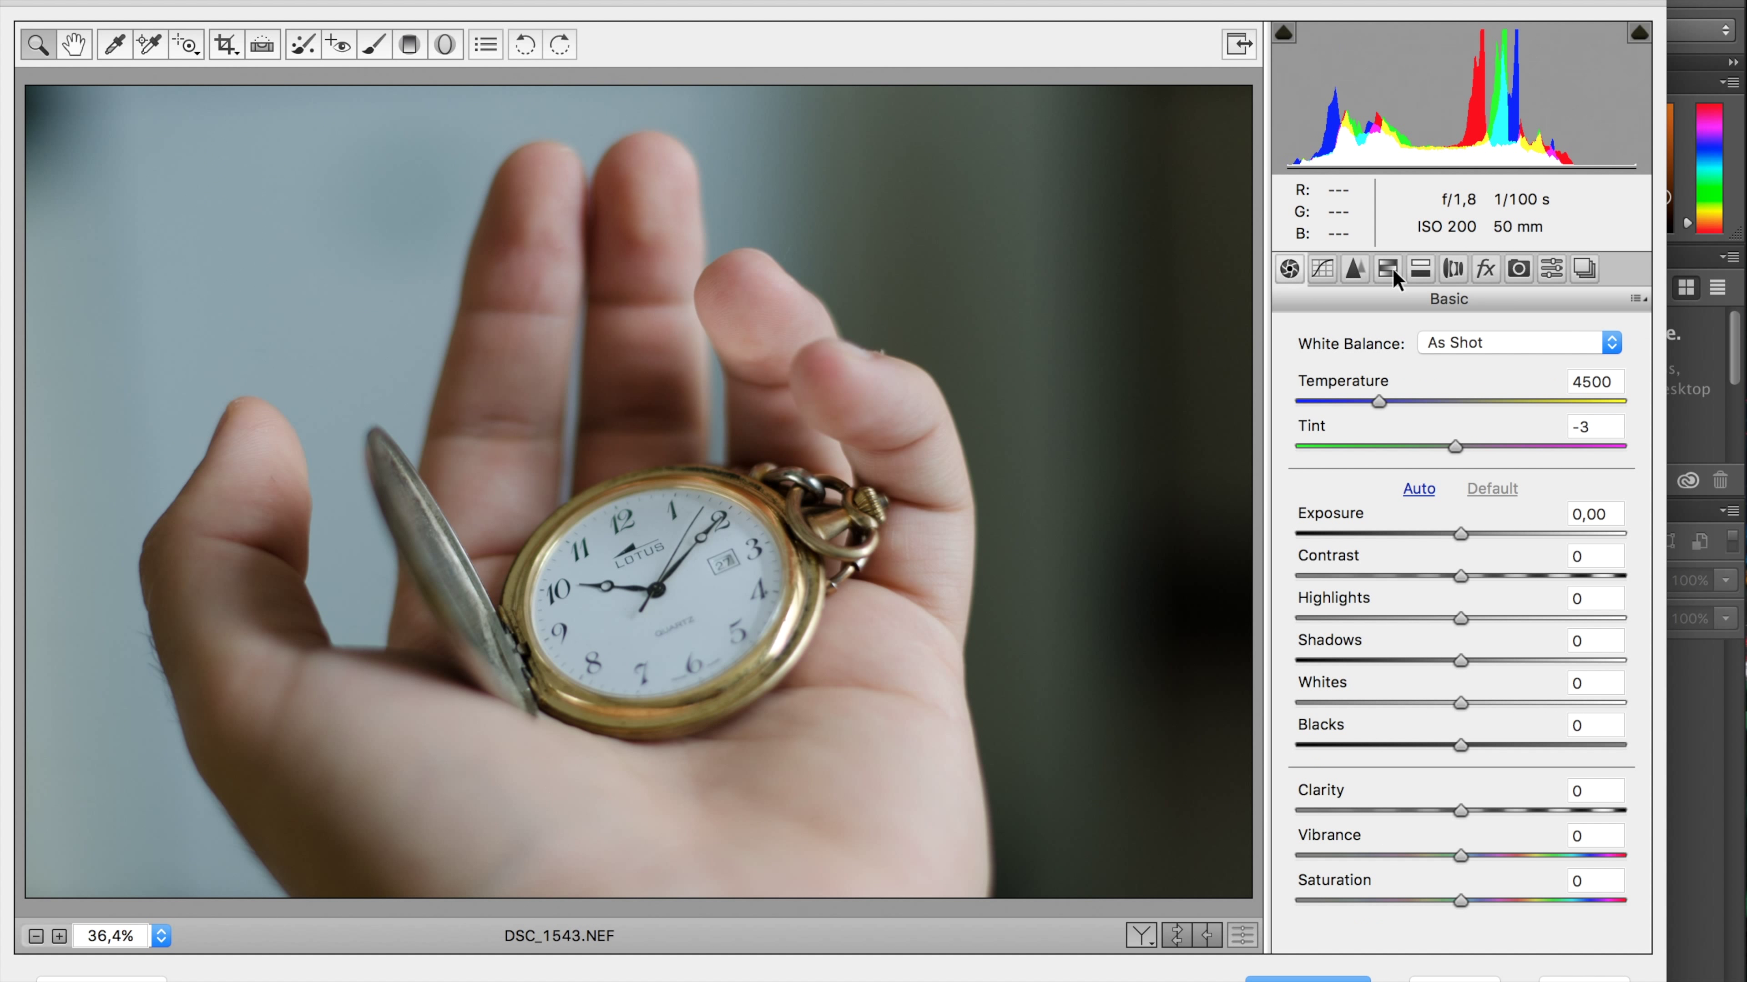
pyautogui.click(1386, 268)
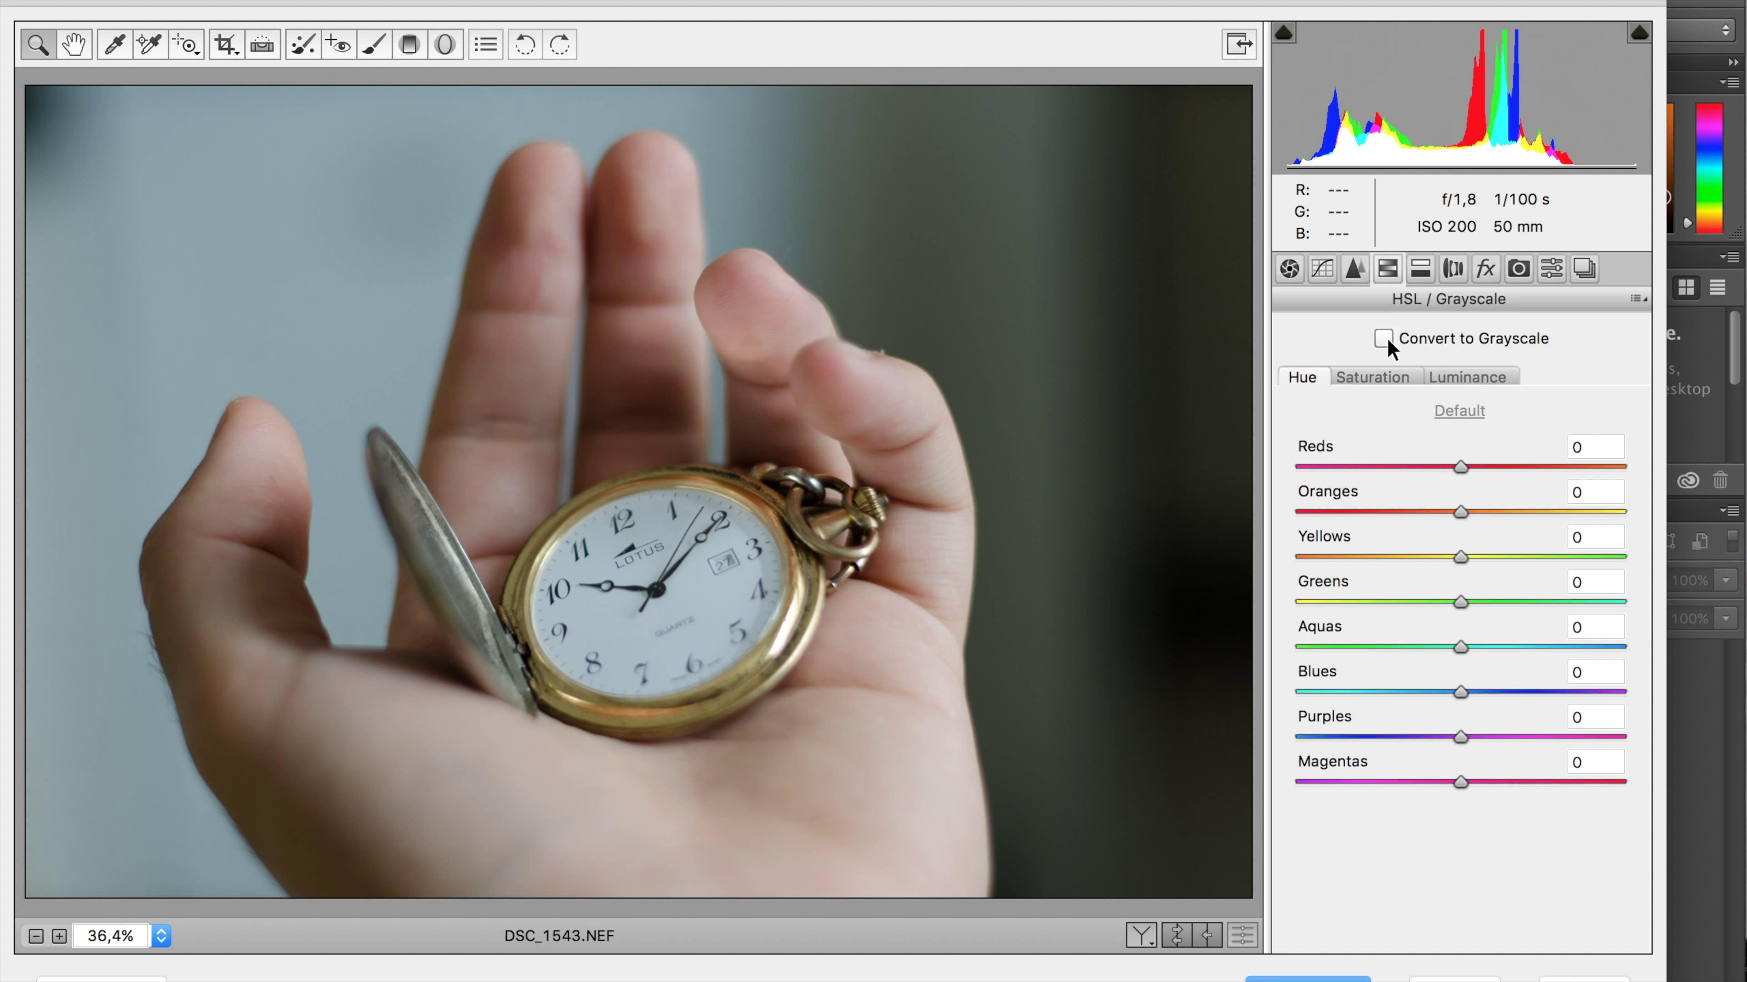
pyautogui.click(1384, 339)
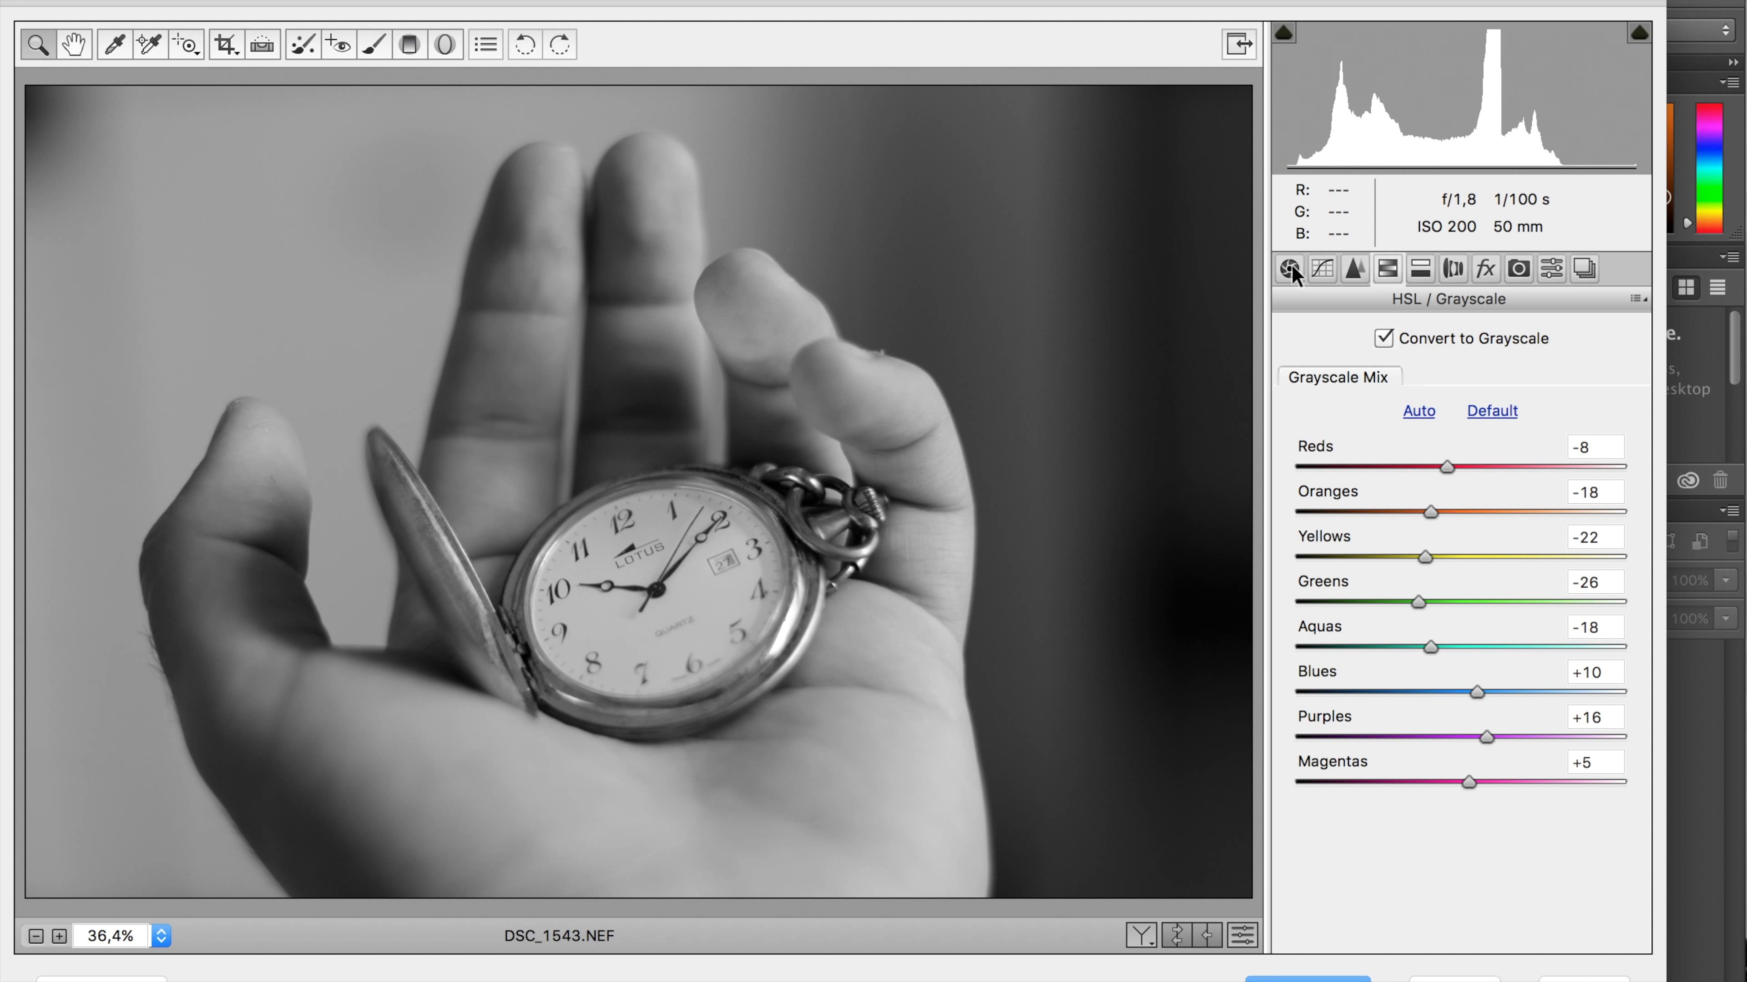
# - In the Basic panel set Blacks -69, Whites +50 and Shadows +23
pyautogui.click(1289, 269)
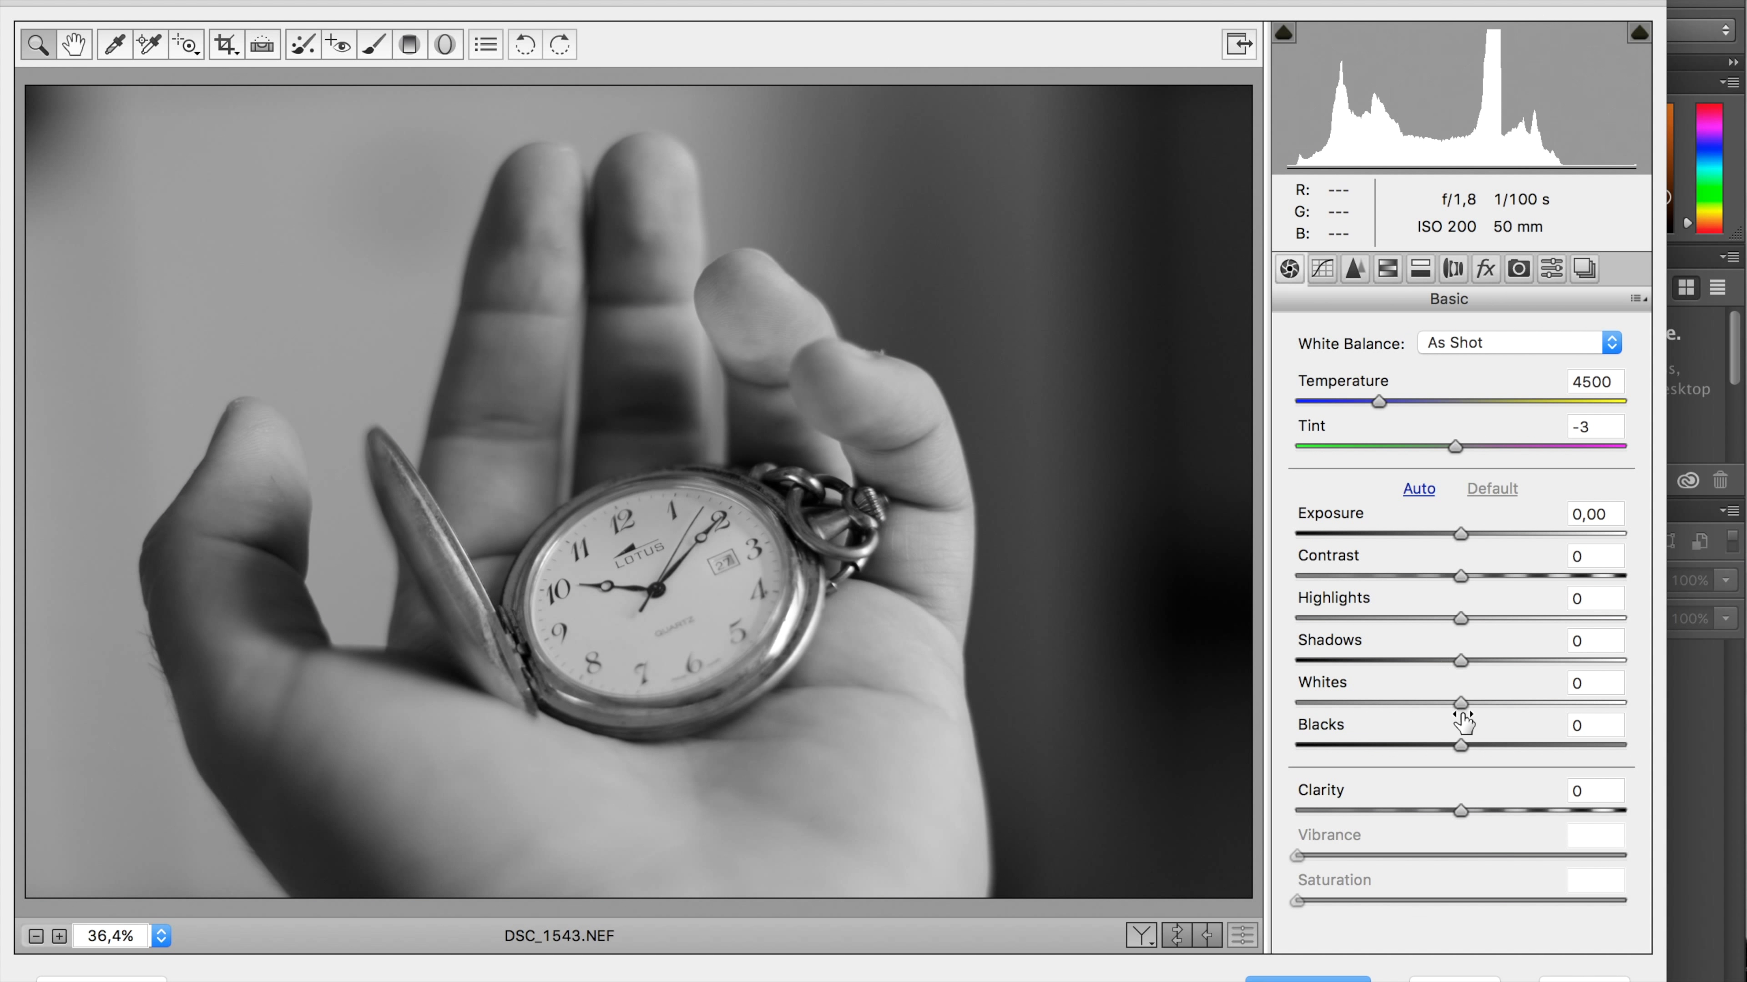
pyautogui.moveTo(1463, 746); pyautogui.dragTo(1426, 746)
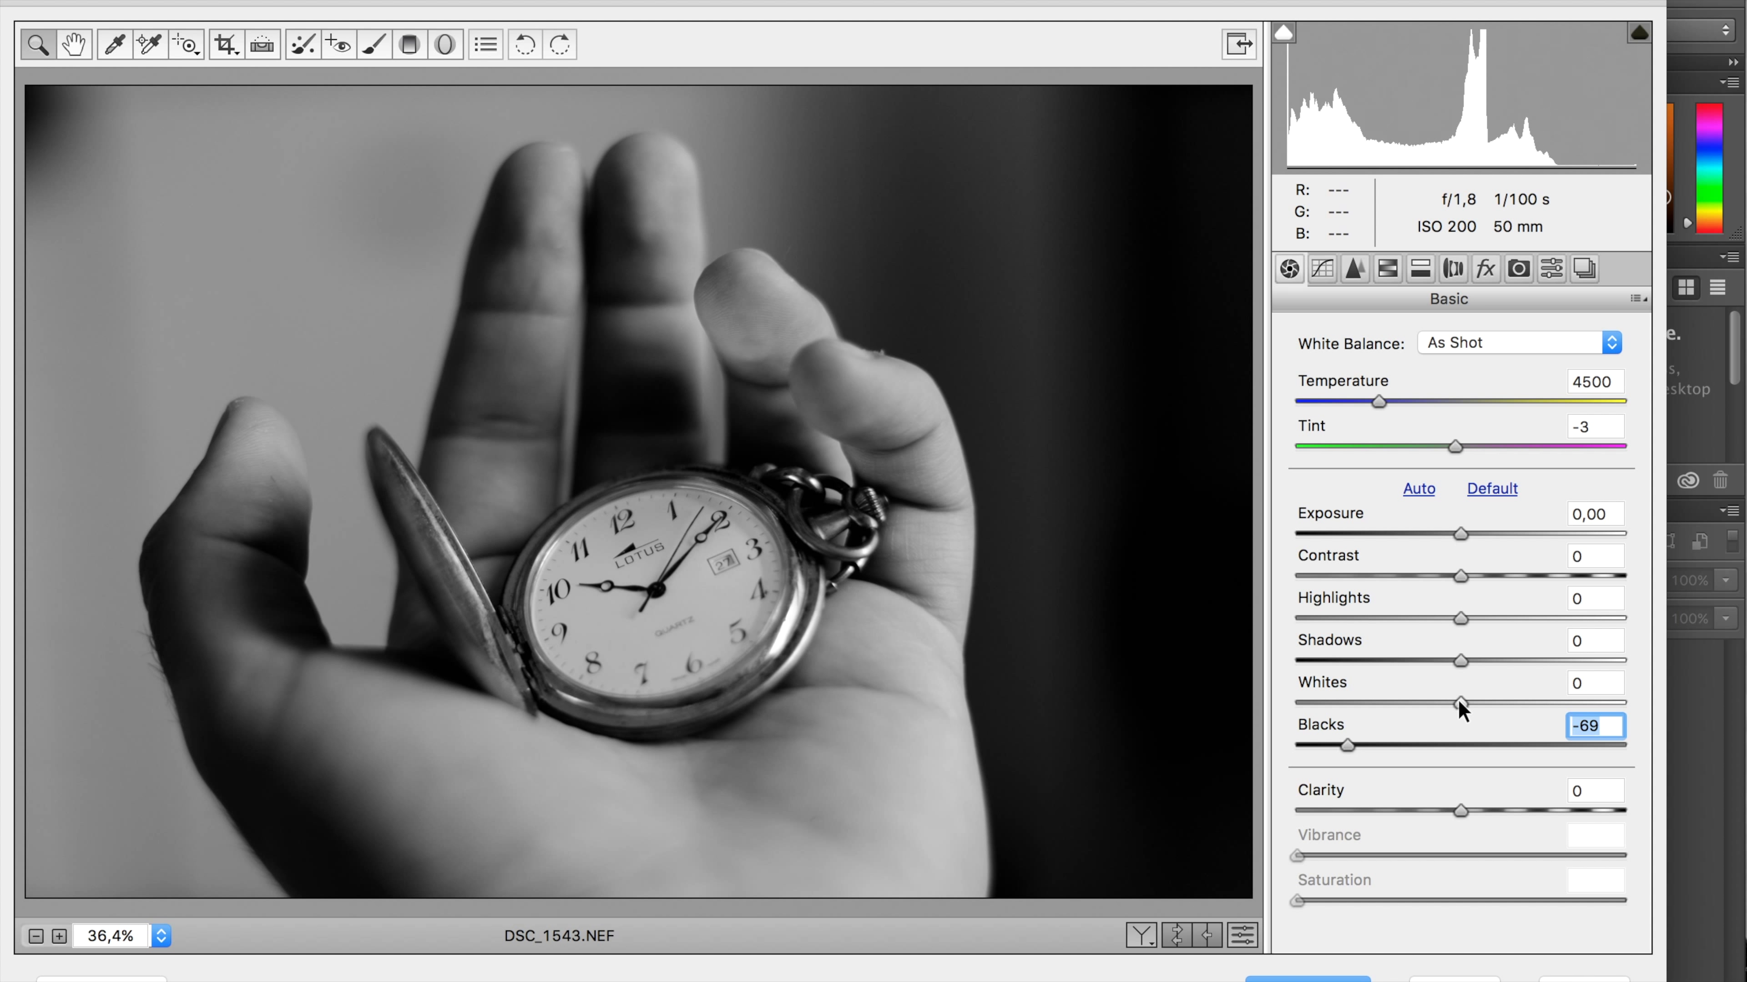
pyautogui.moveTo(1463, 704); pyautogui.dragTo(1543, 703)
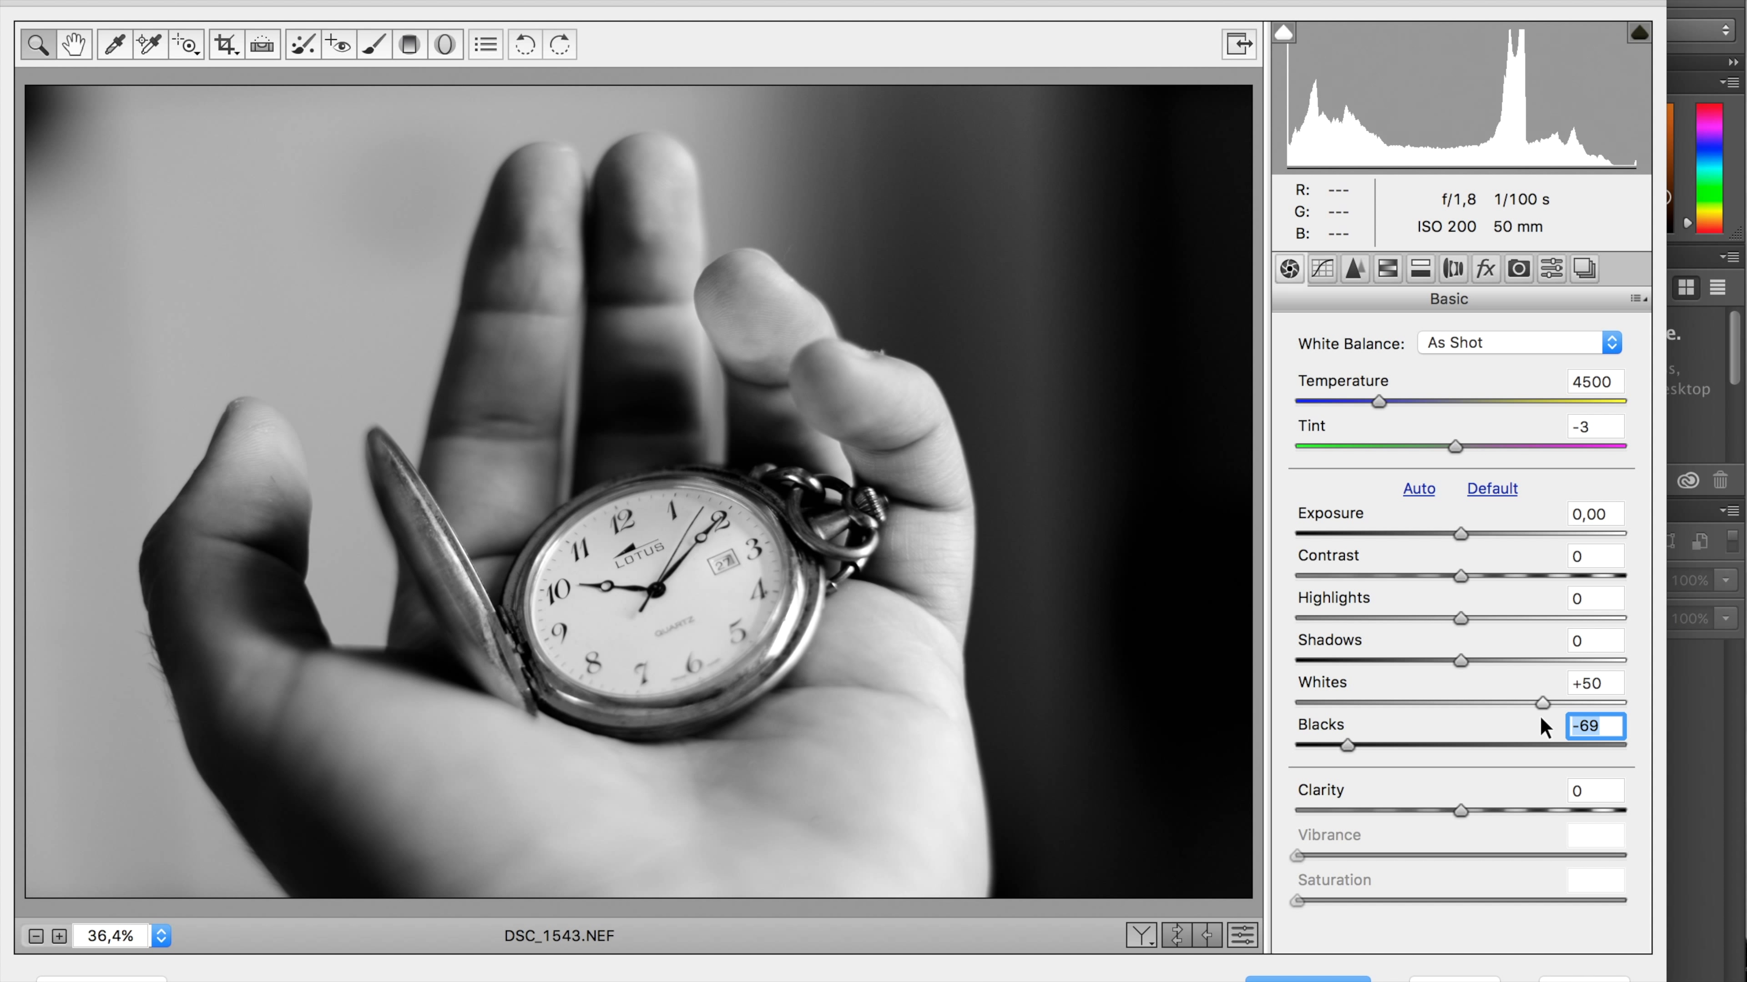
pyautogui.click(1593, 683)
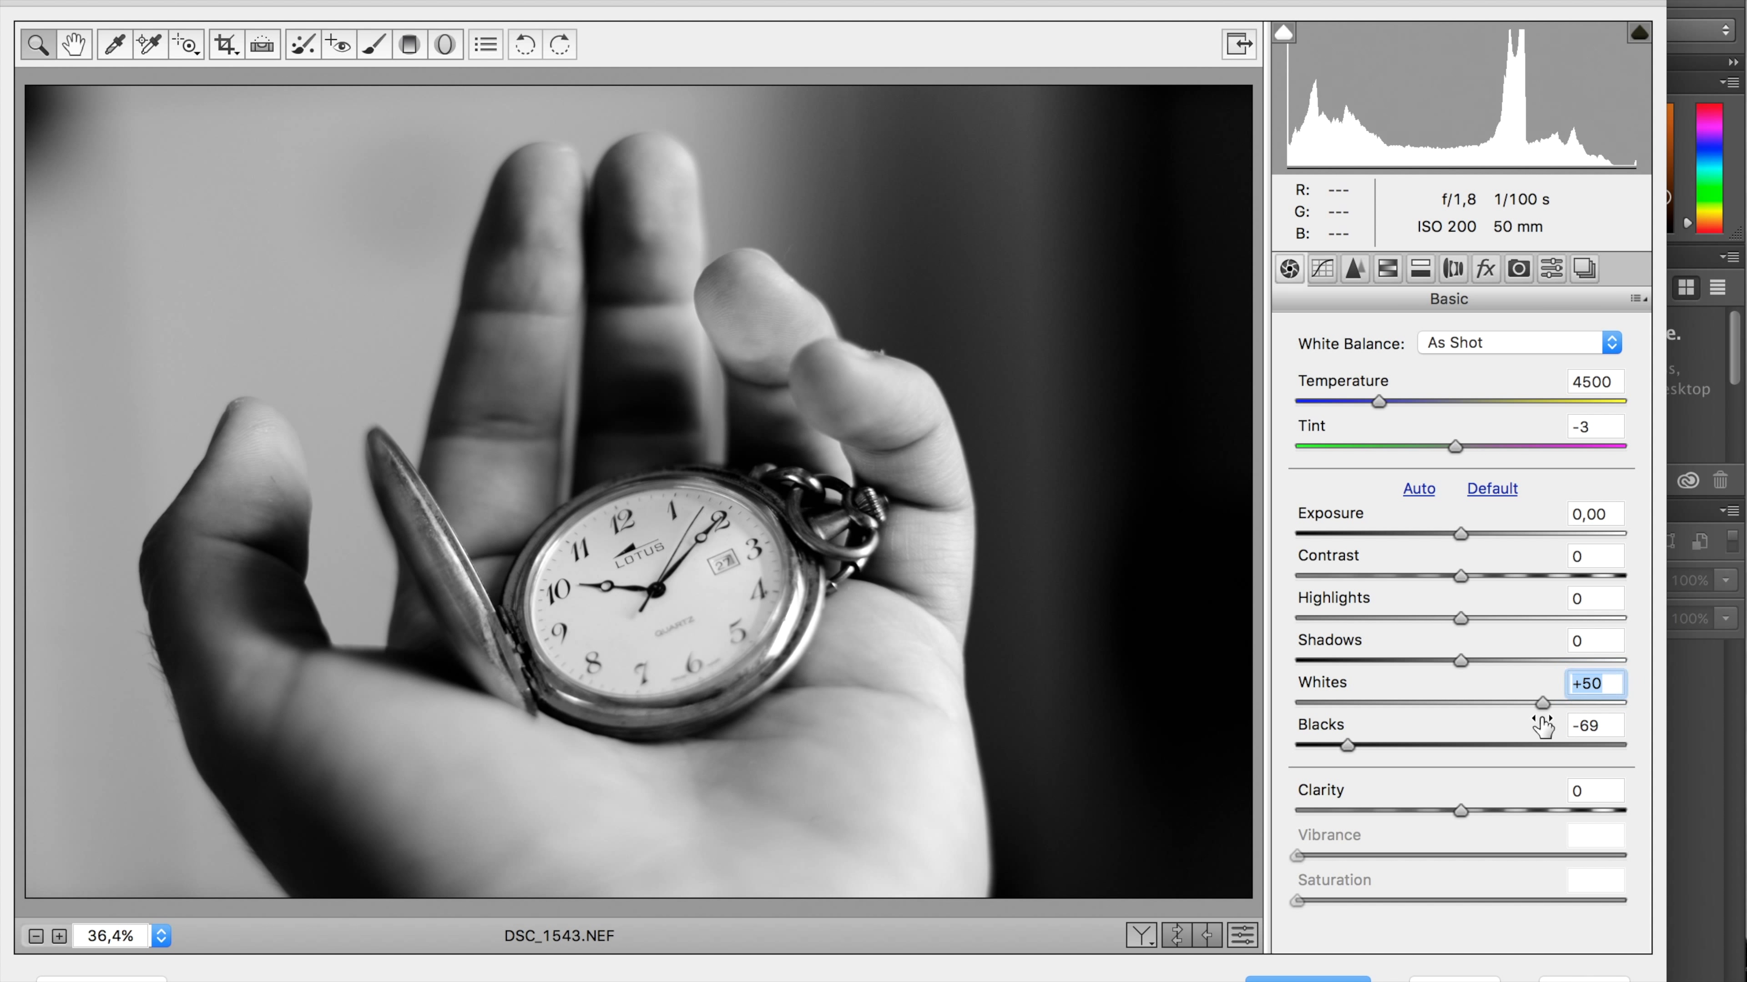
pyautogui.moveTo(1462, 659); pyautogui.dragTo(1482, 659)
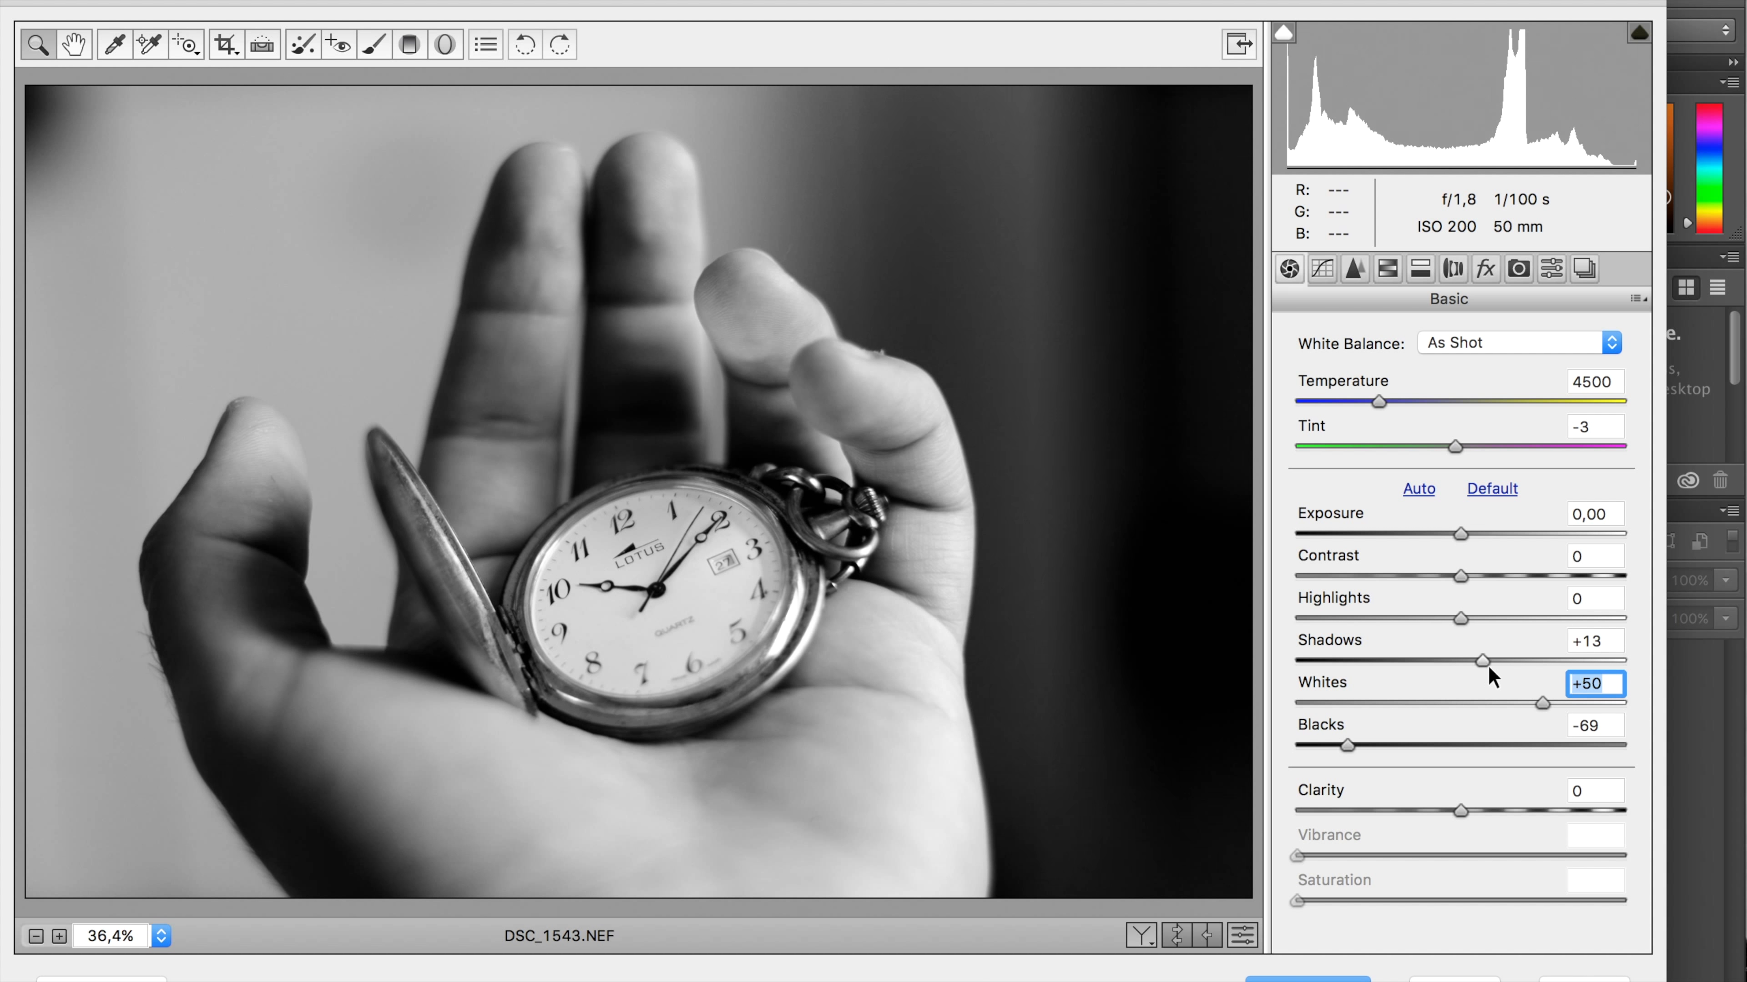
pyautogui.moveTo(1482, 659); pyautogui.dragTo(1498, 660)
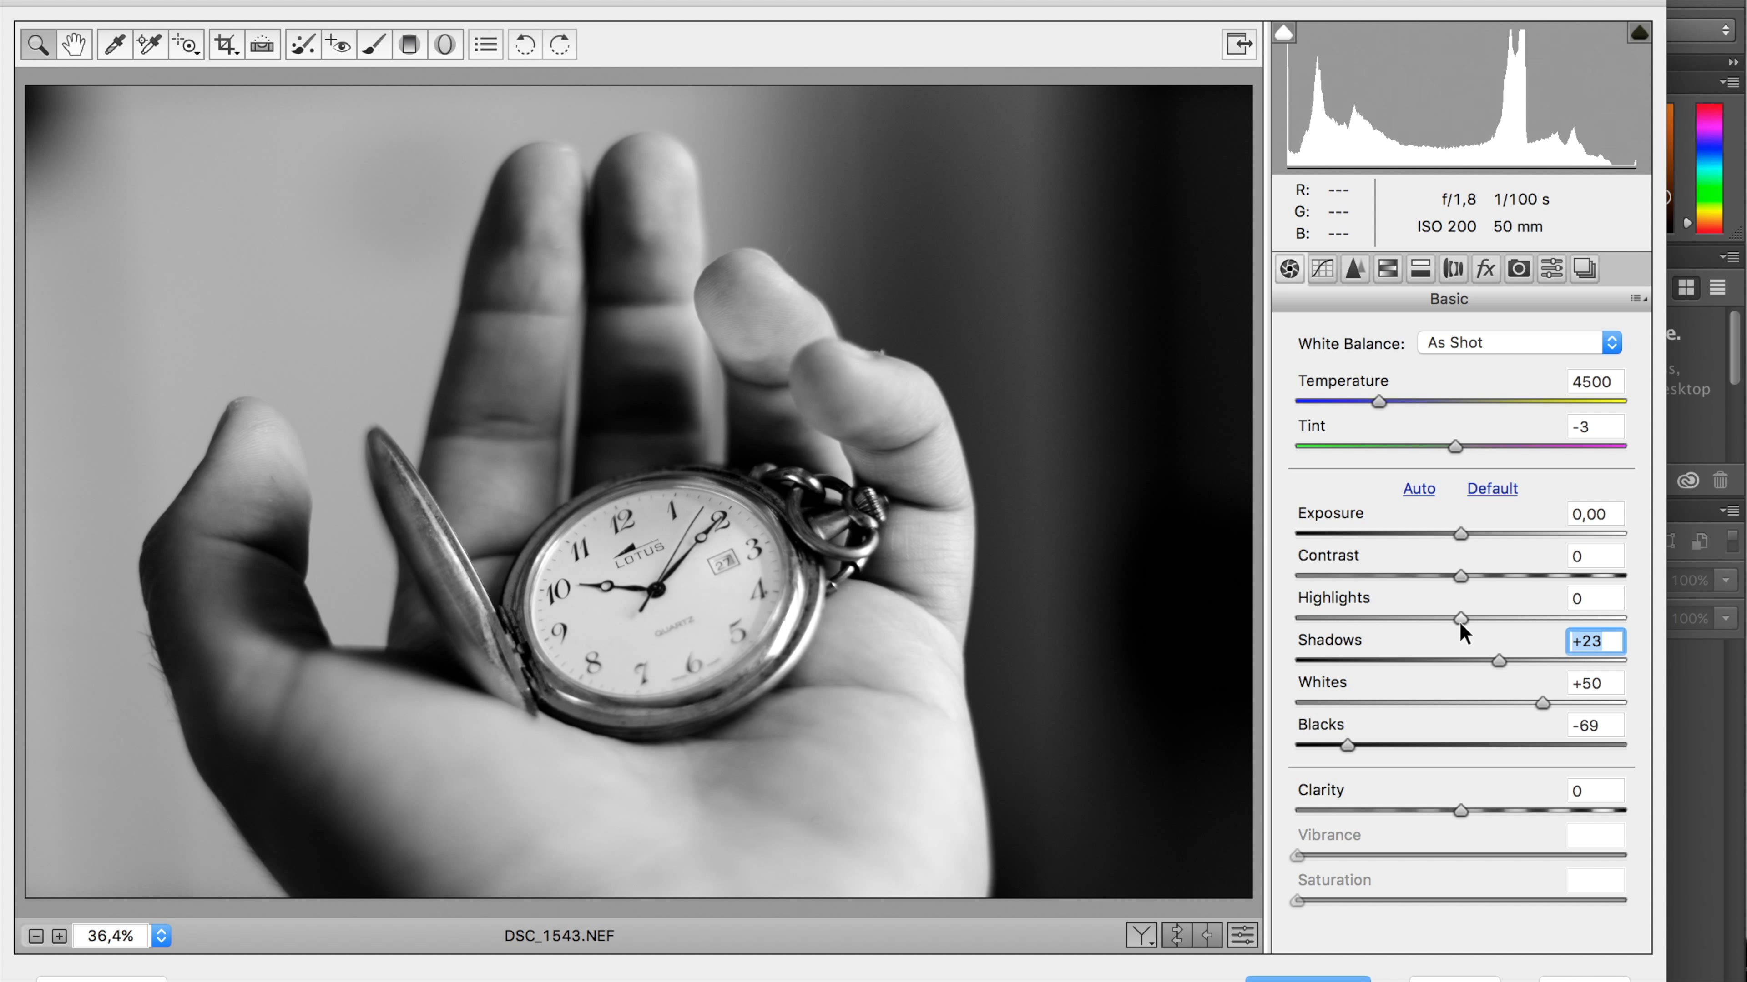
# - Set Highlights -68, Contrast +10 and Clarity +7
pyautogui.moveTo(1462, 619); pyautogui.dragTo(1329, 619)
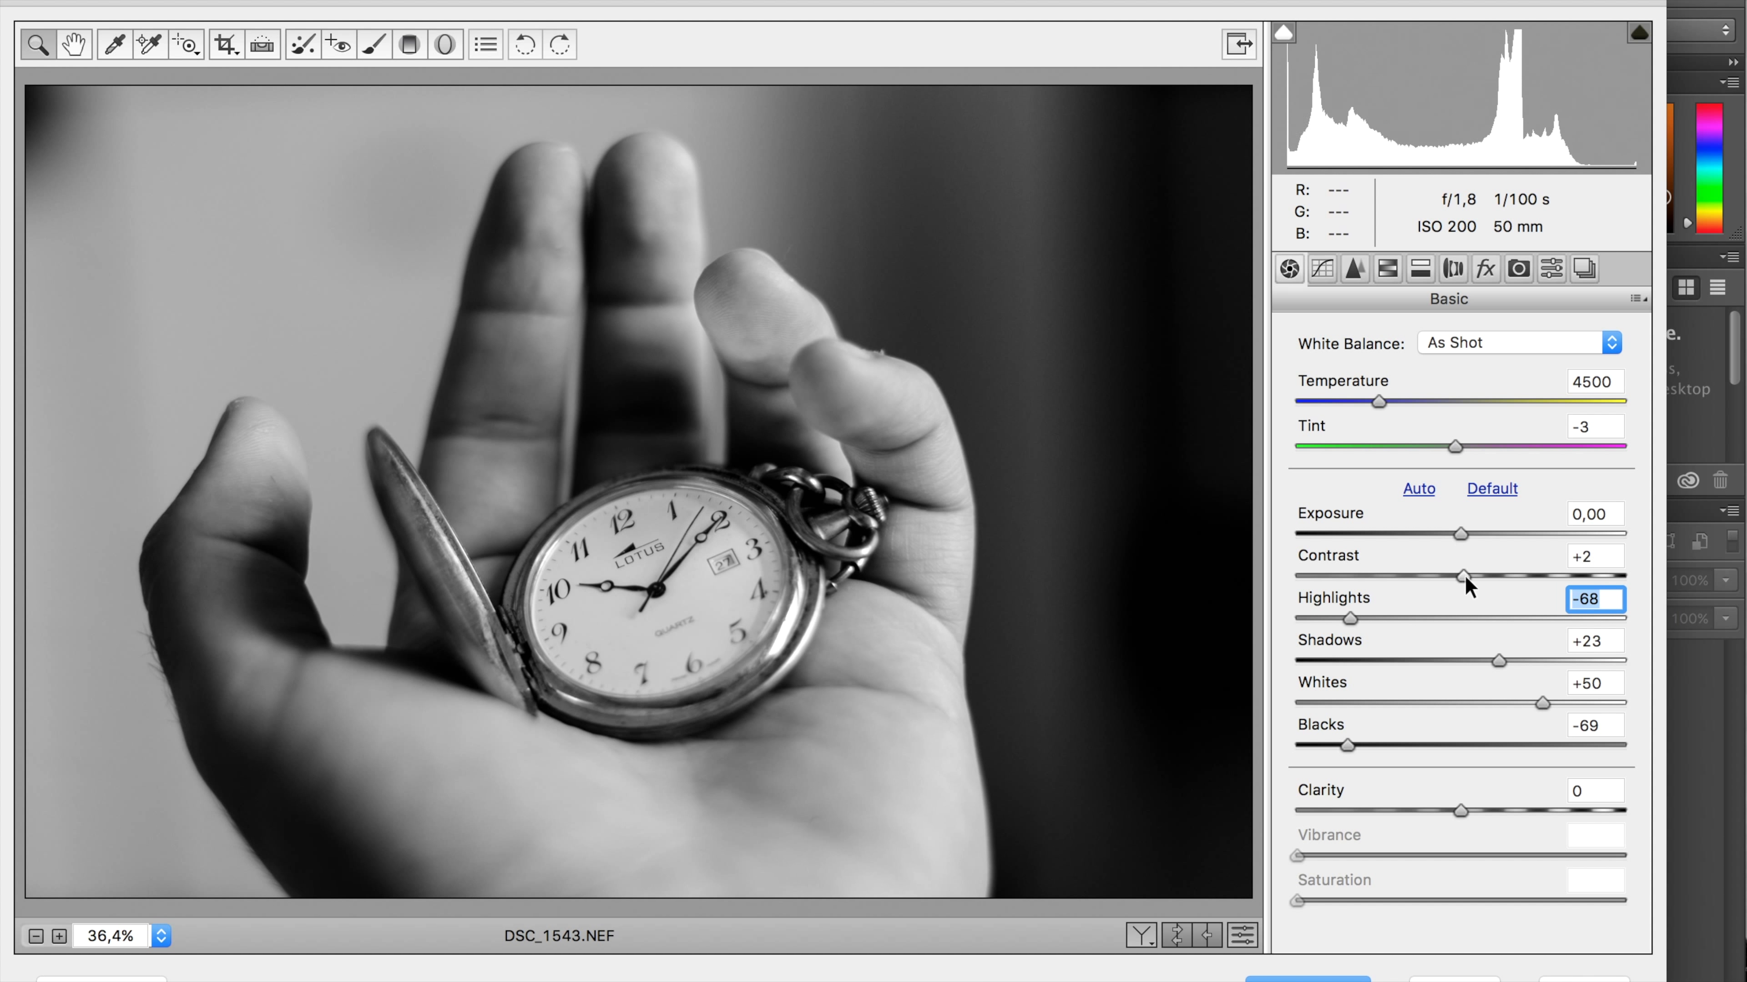
pyautogui.moveTo(1464, 576); pyautogui.dragTo(1474, 576)
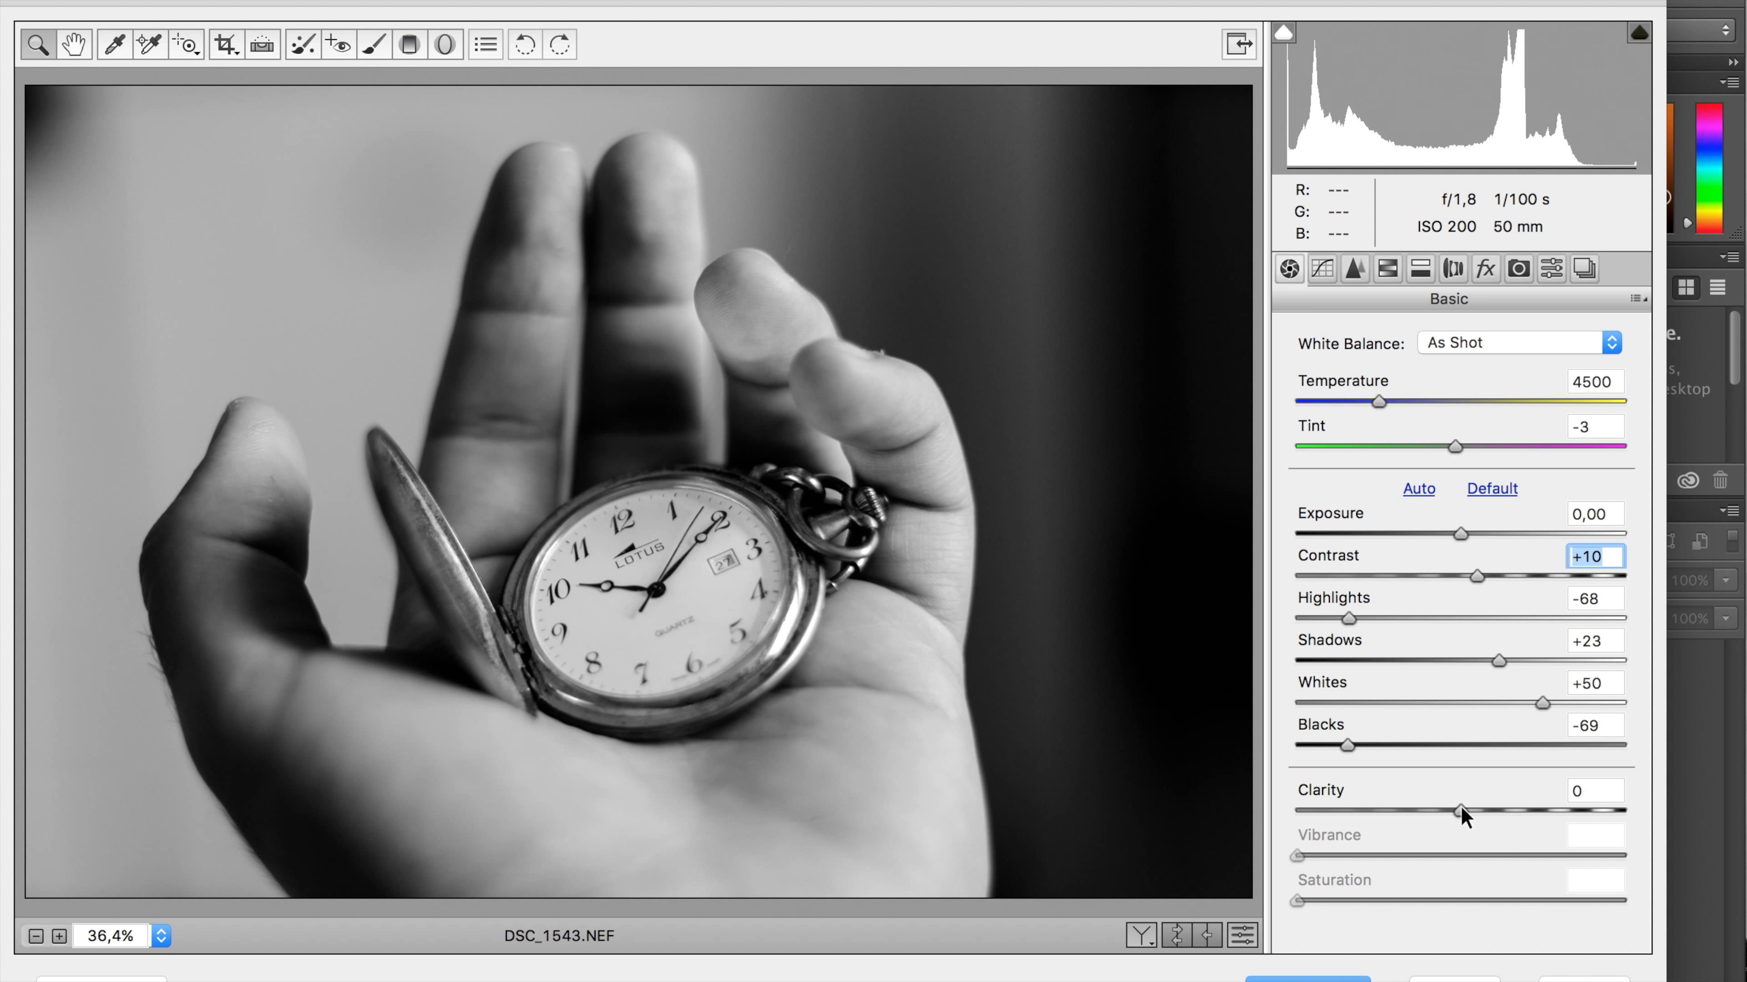
pyautogui.moveTo(1460, 810); pyautogui.dragTo(1470, 811)
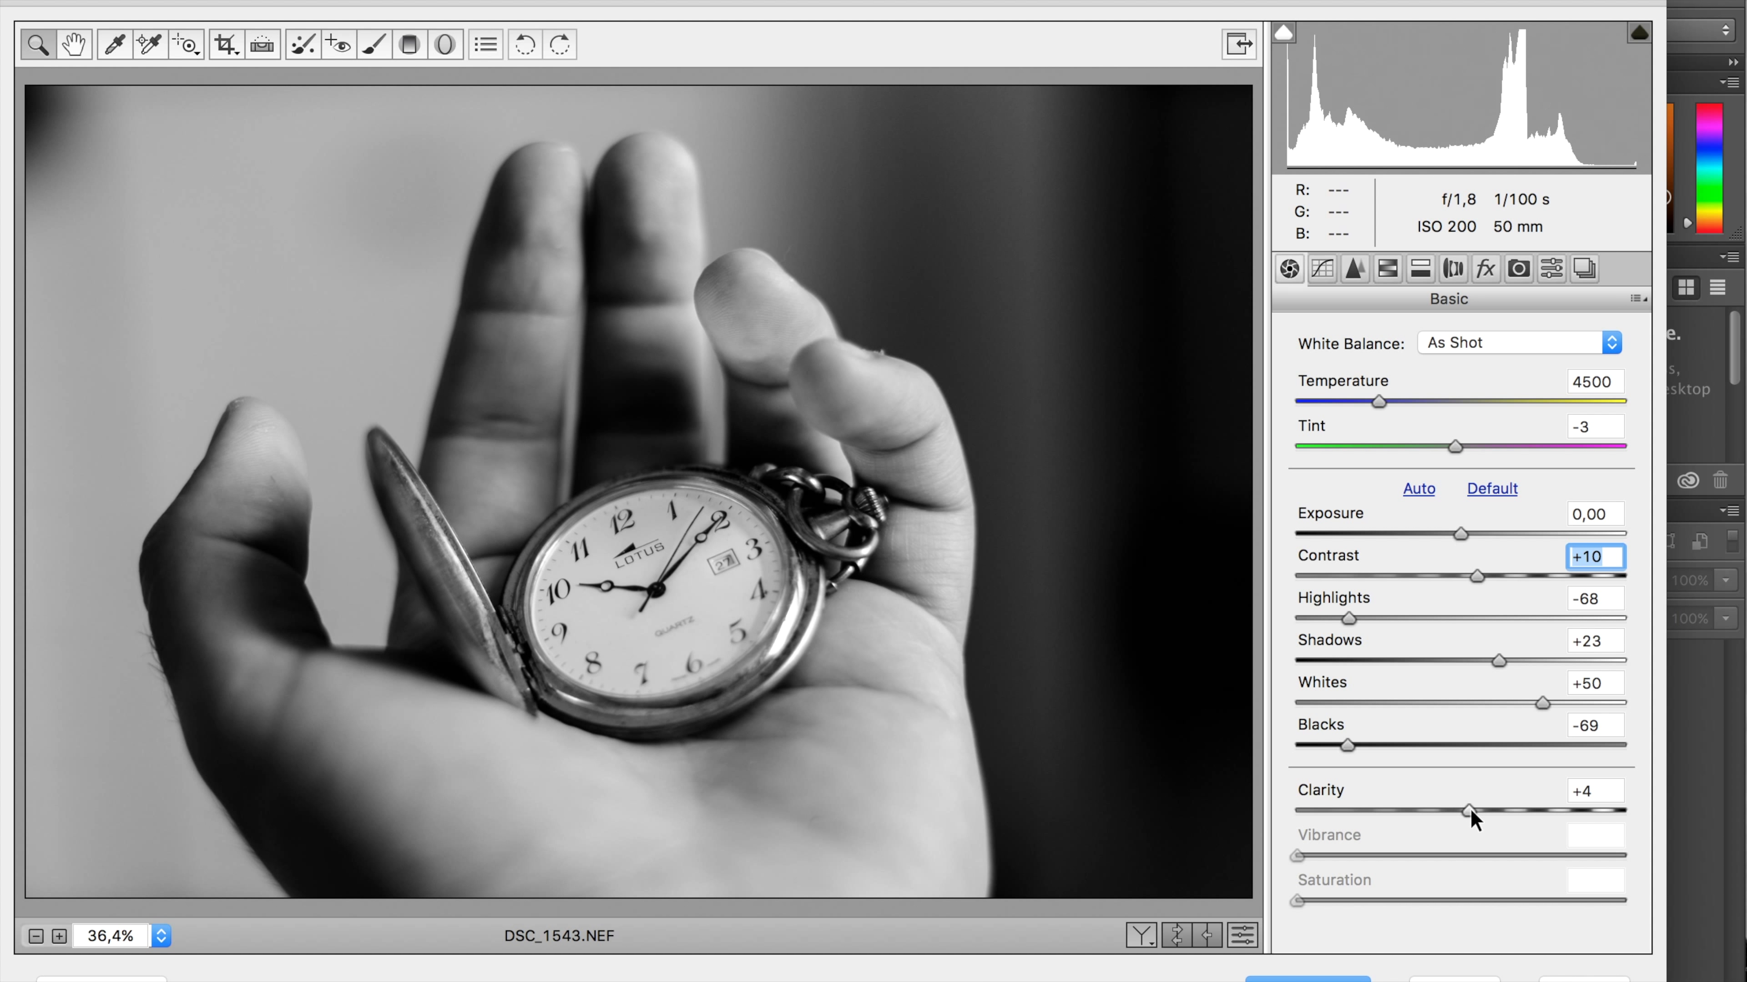
pyautogui.moveTo(1464, 810); pyautogui.dragTo(1473, 811)
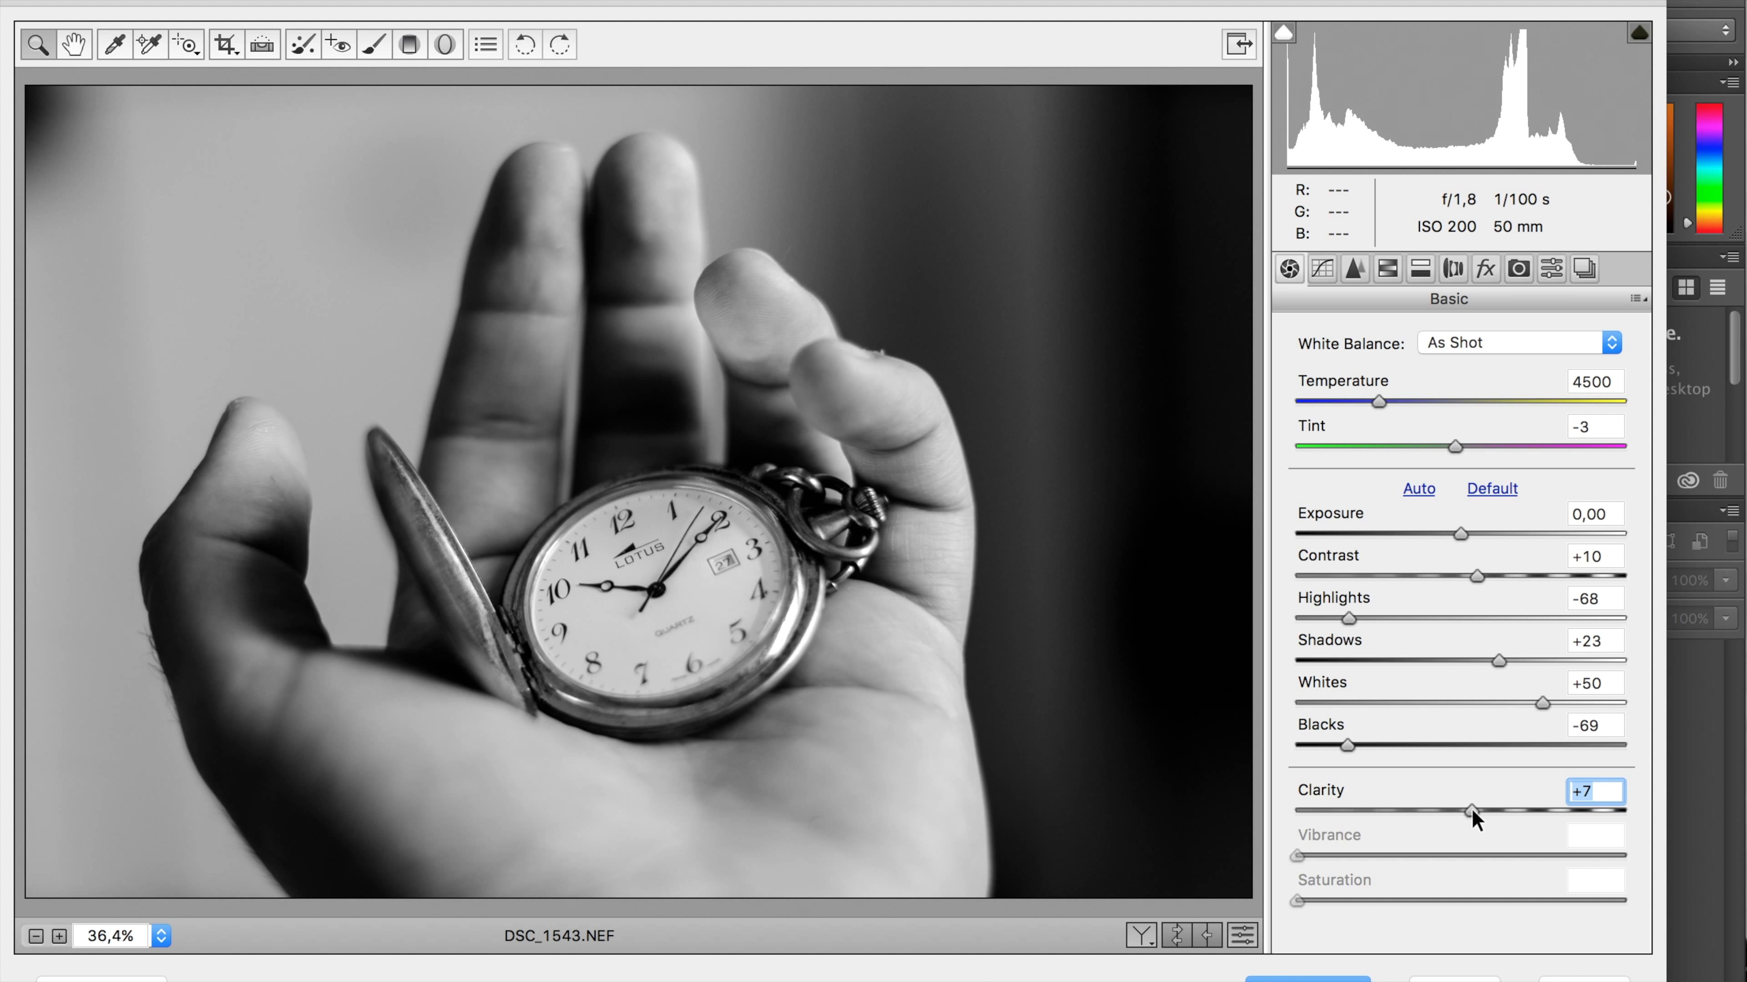
pyautogui.moveTo(388, 60)
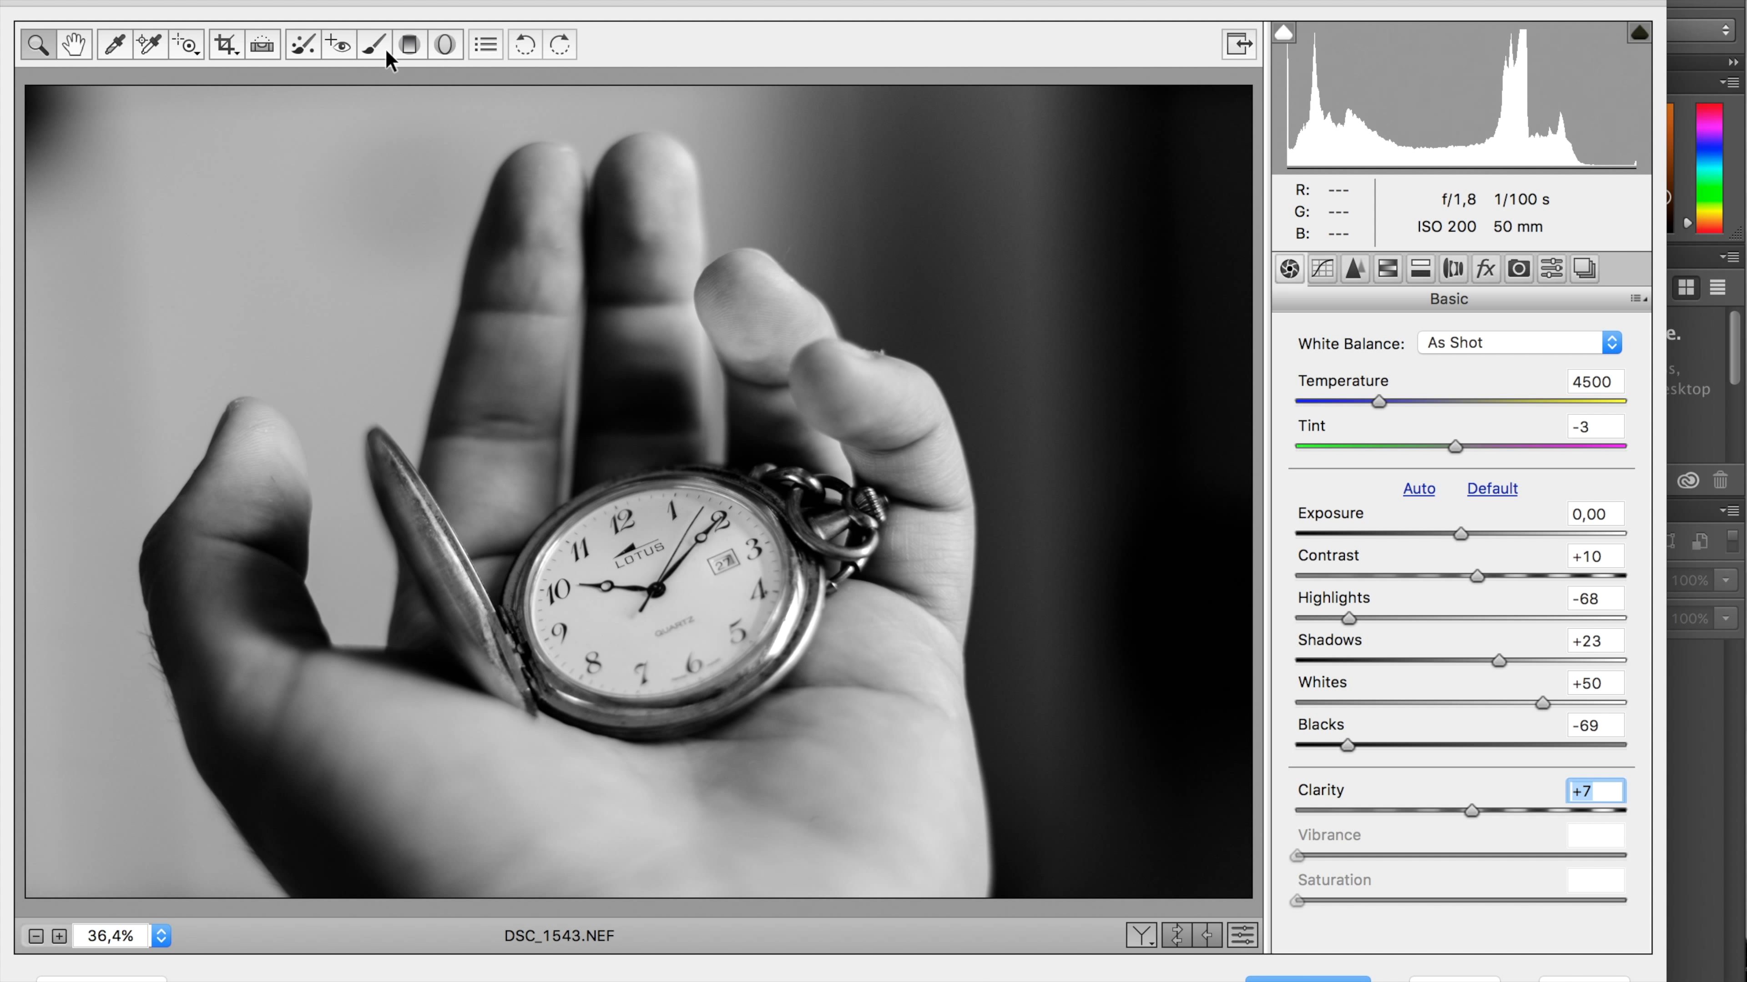
# - Paint a +1,60 exposure Adjustment Brush stroke onto the watch face near the 11
pyautogui.click(374, 44)
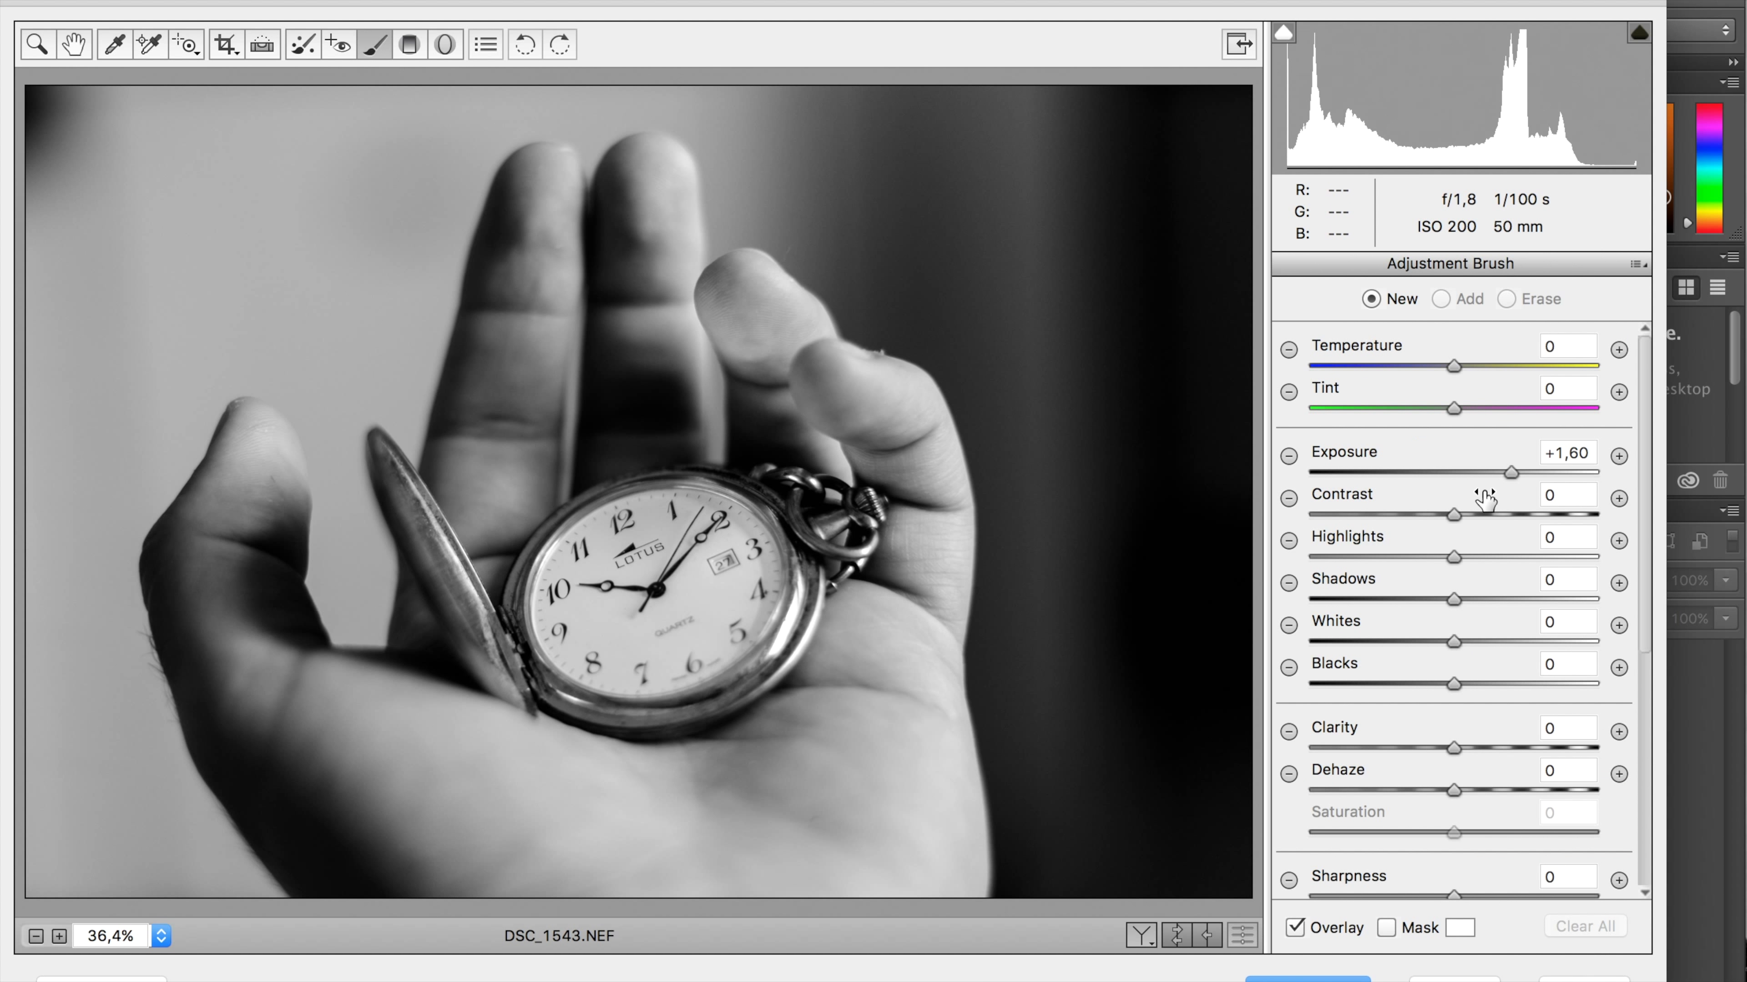
pyautogui.moveTo(1426, 703)
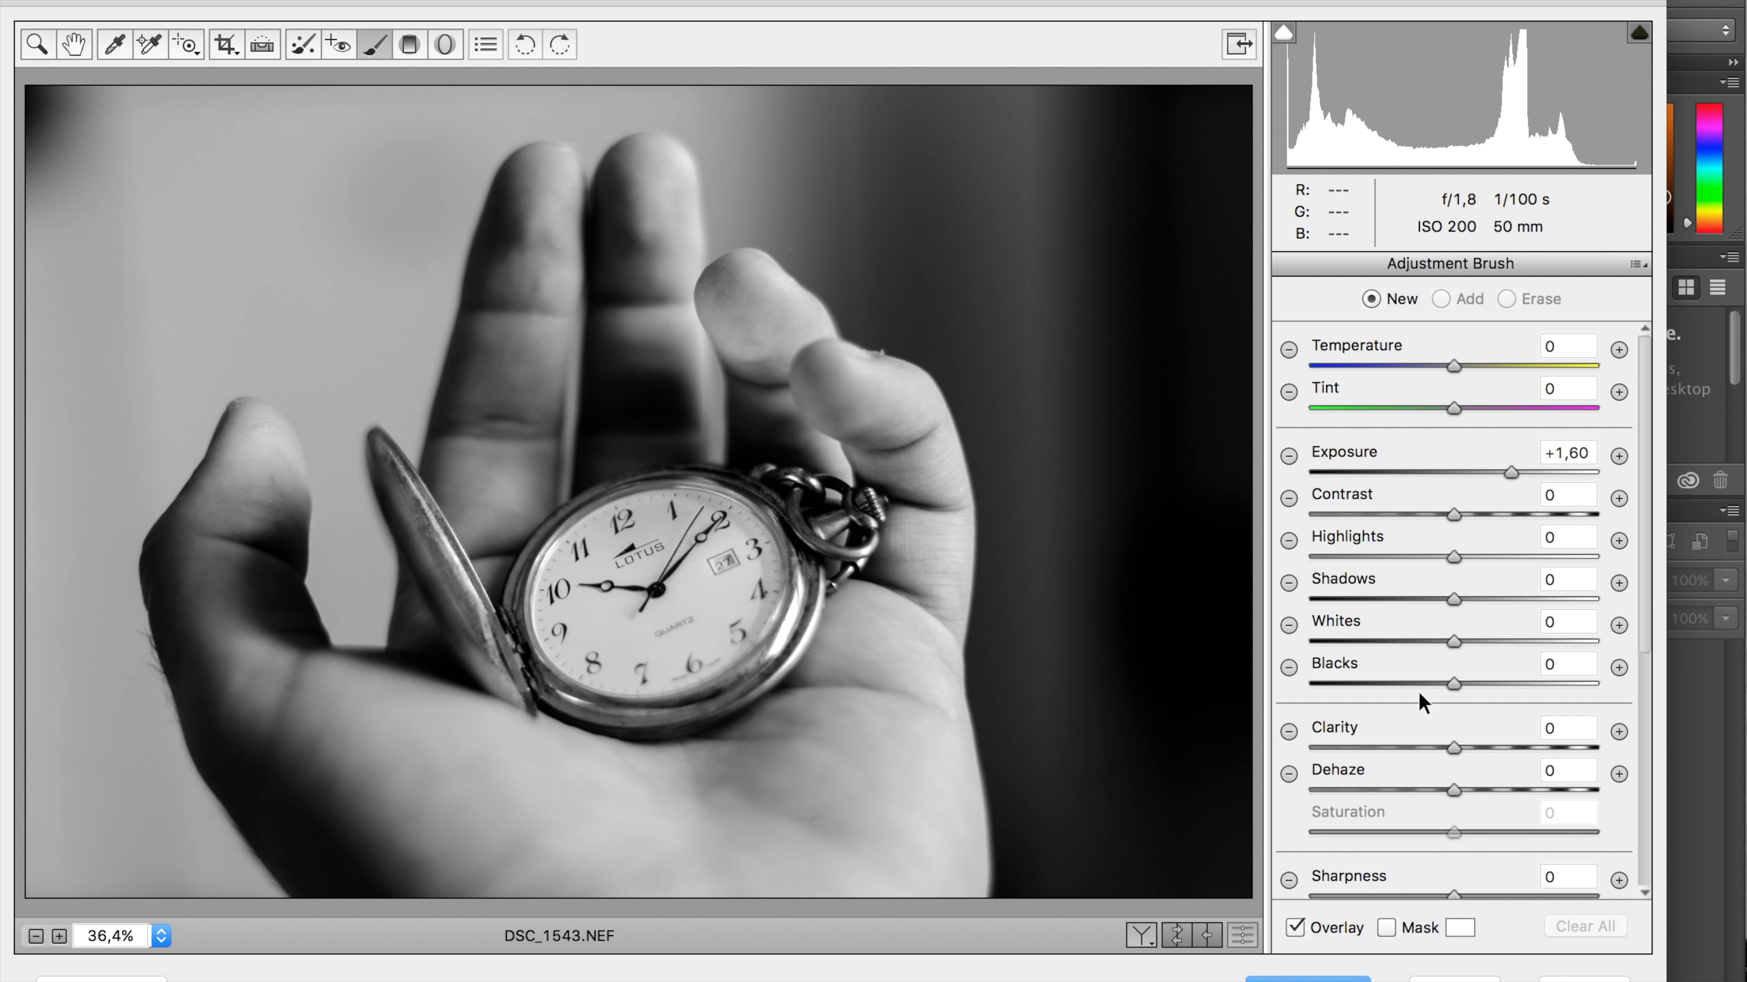
pyautogui.scroll(-3)
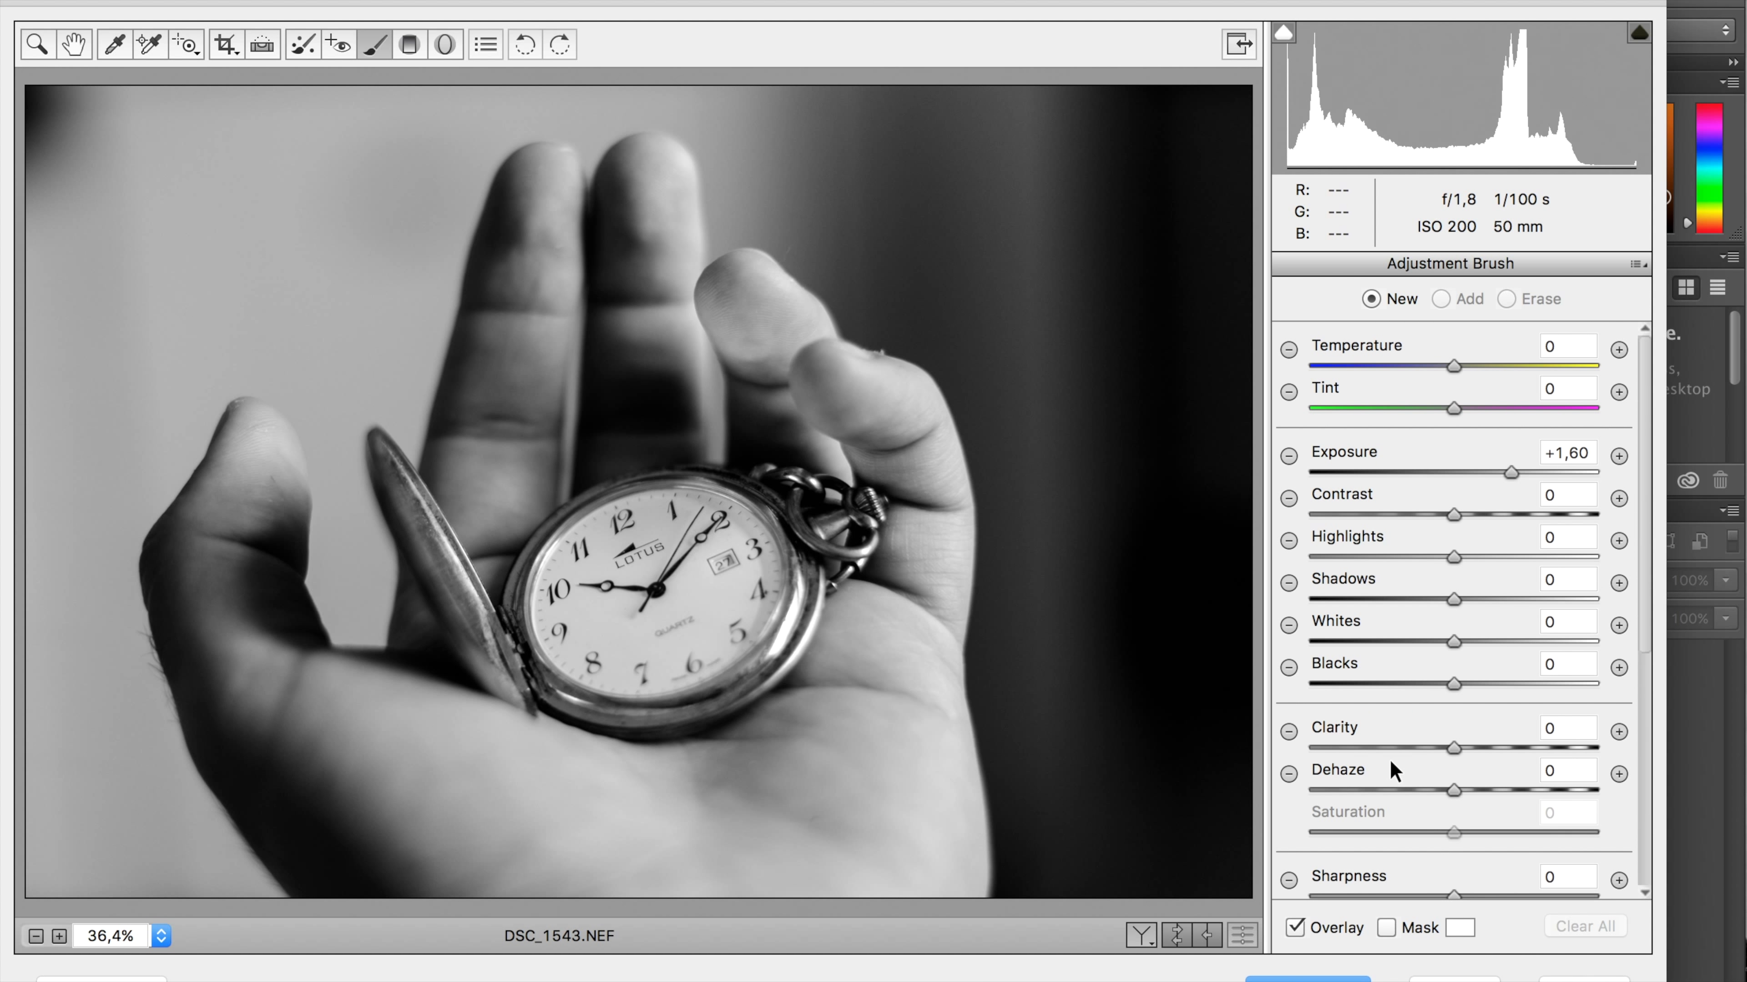
pyautogui.moveTo(575, 558)
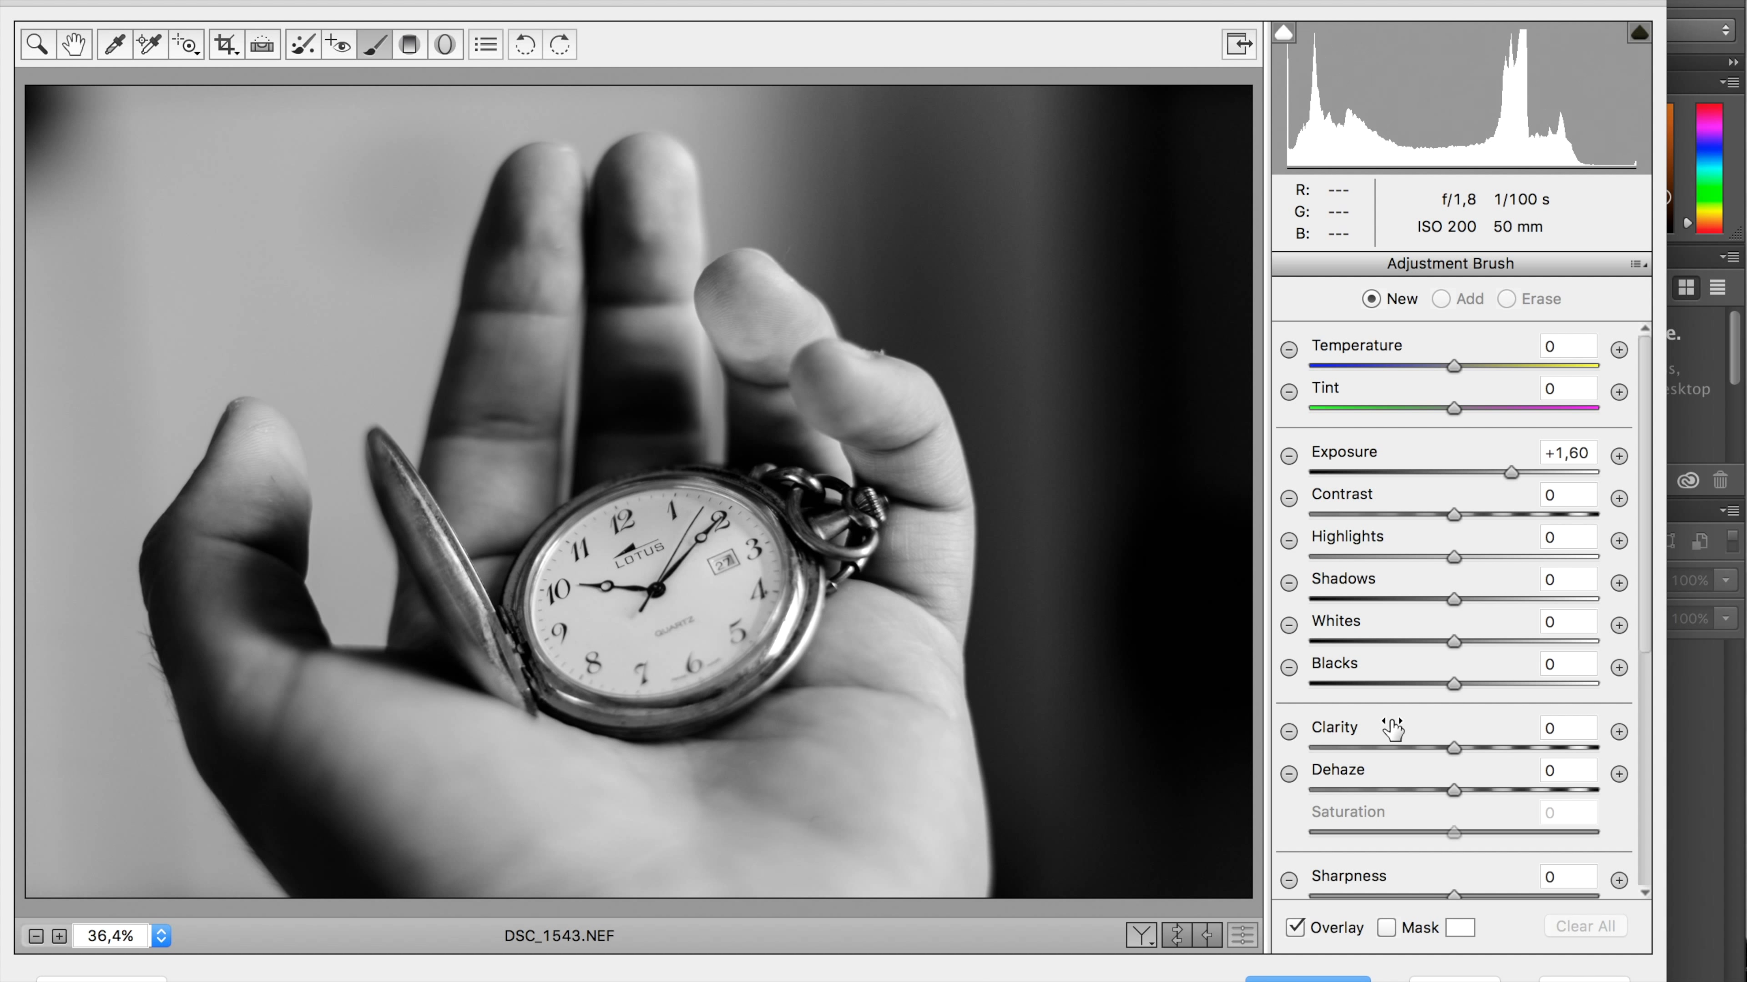
pyautogui.scroll(-3)
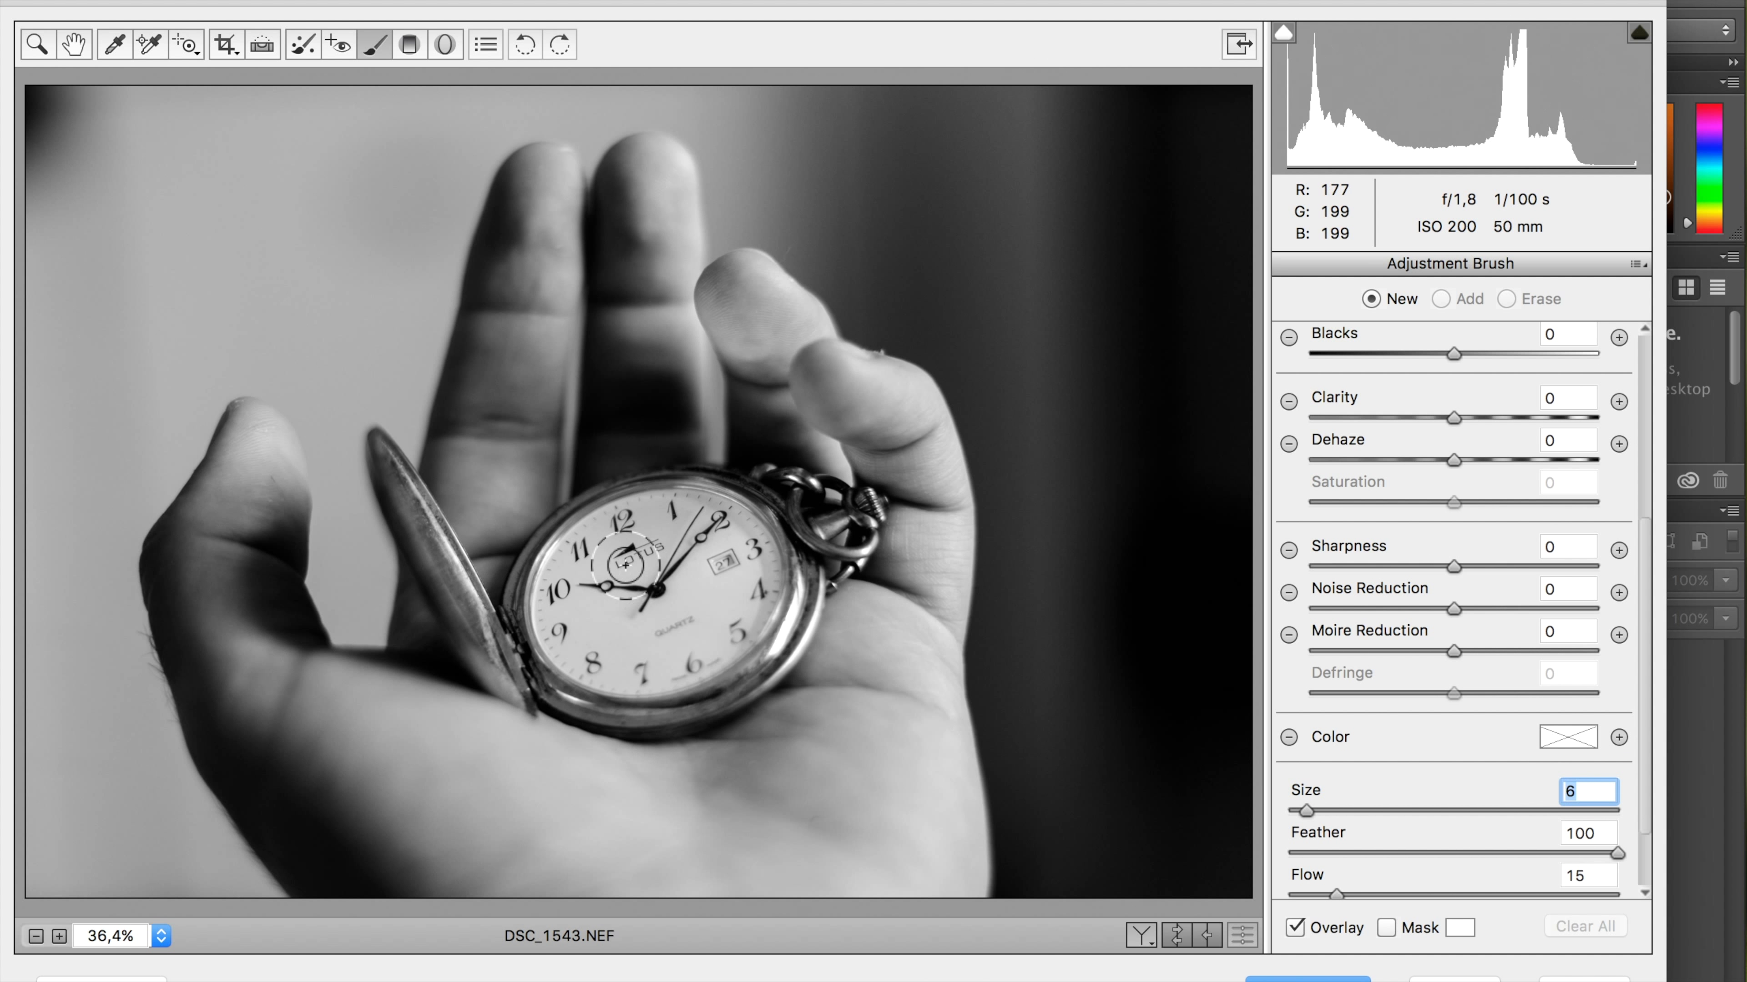
pyautogui.click(545, 567)
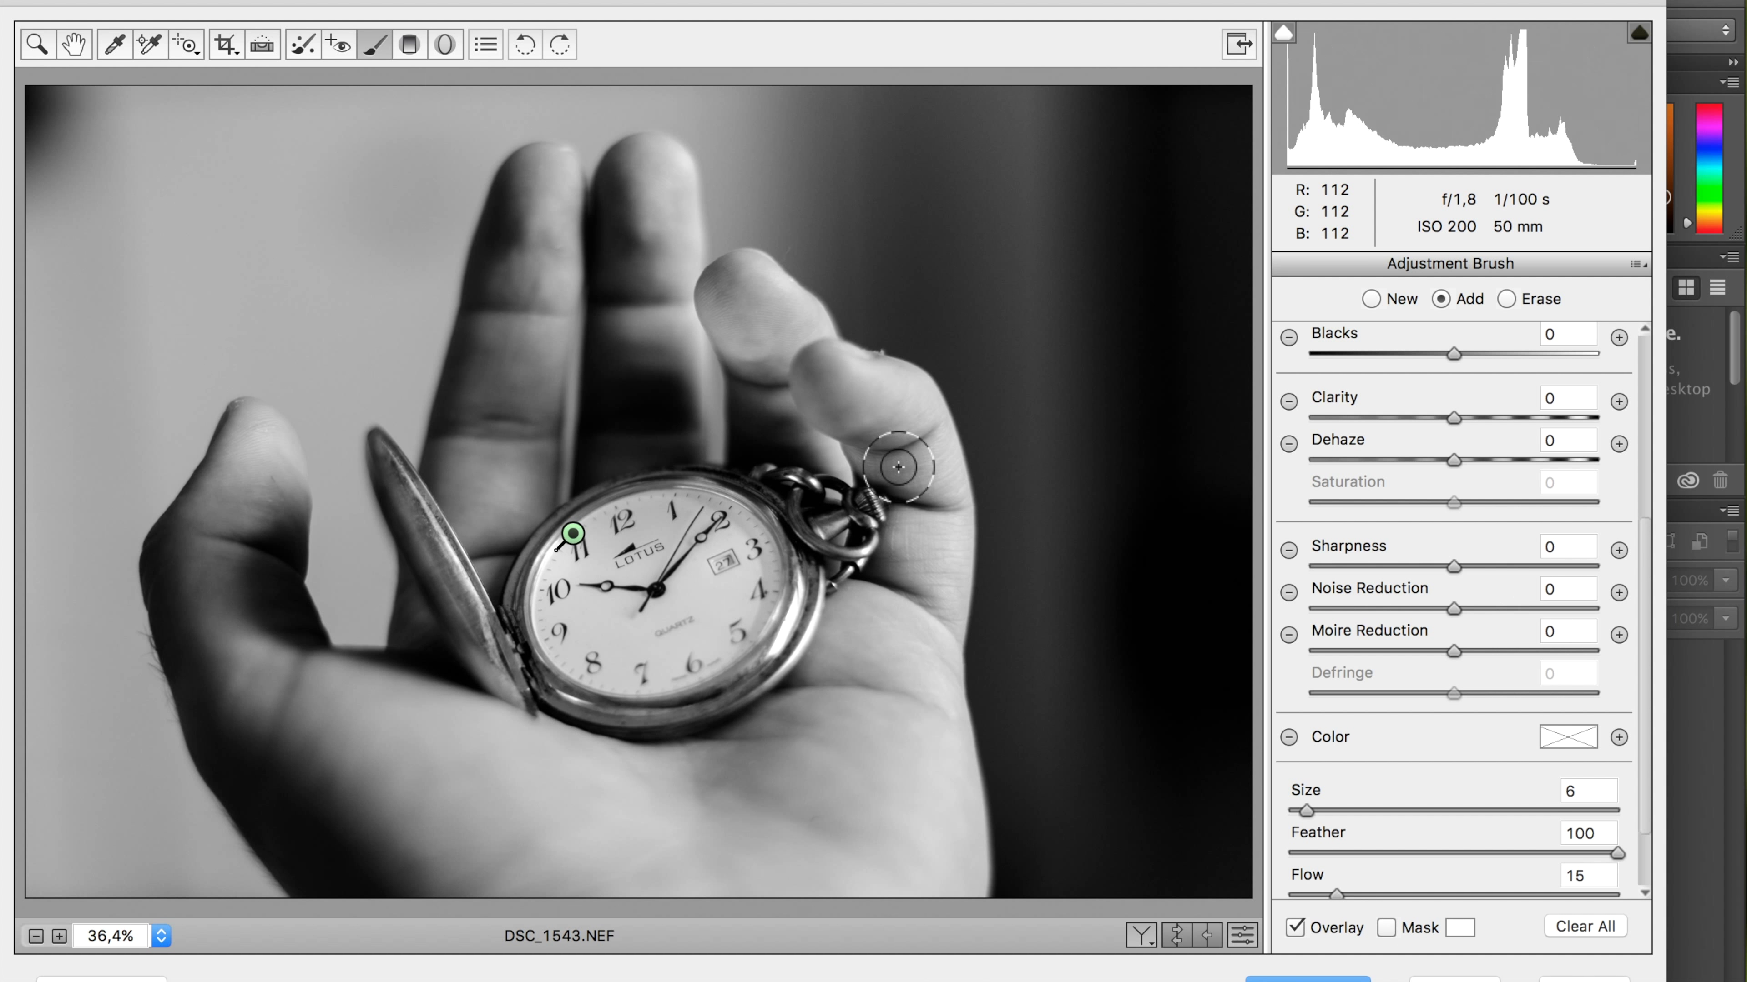
pyautogui.moveTo(263, 428)
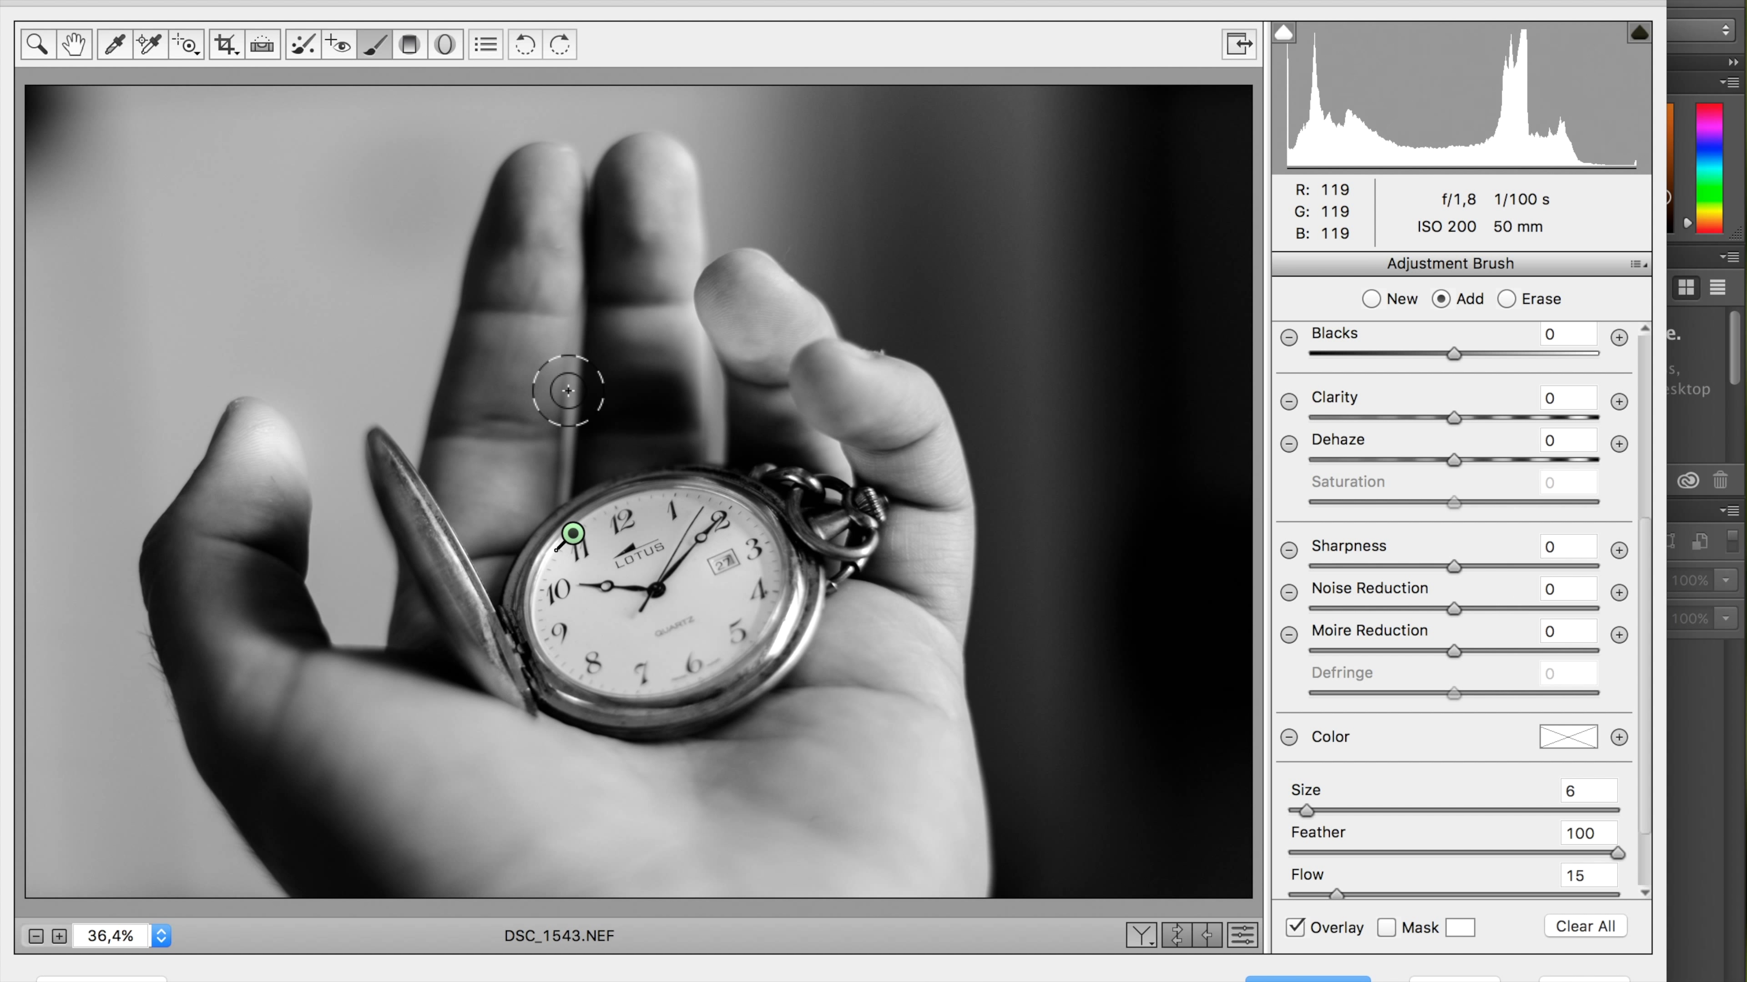
pyautogui.moveTo(694, 272)
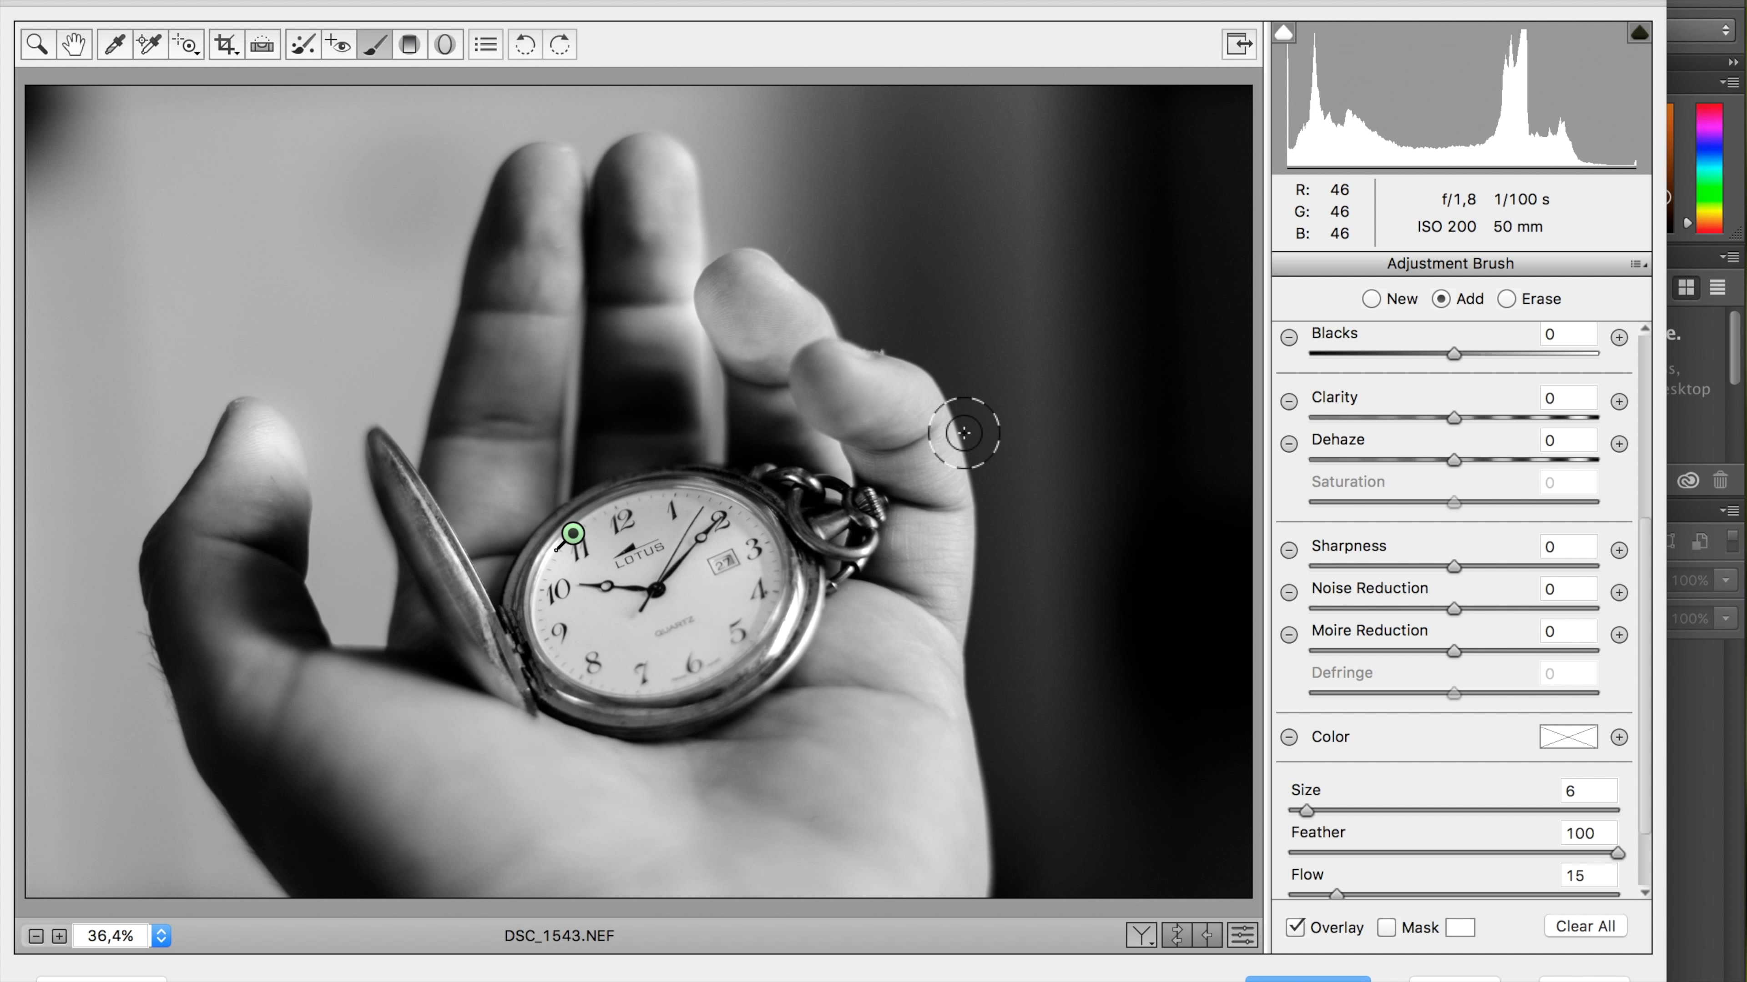
pyautogui.moveTo(904, 388)
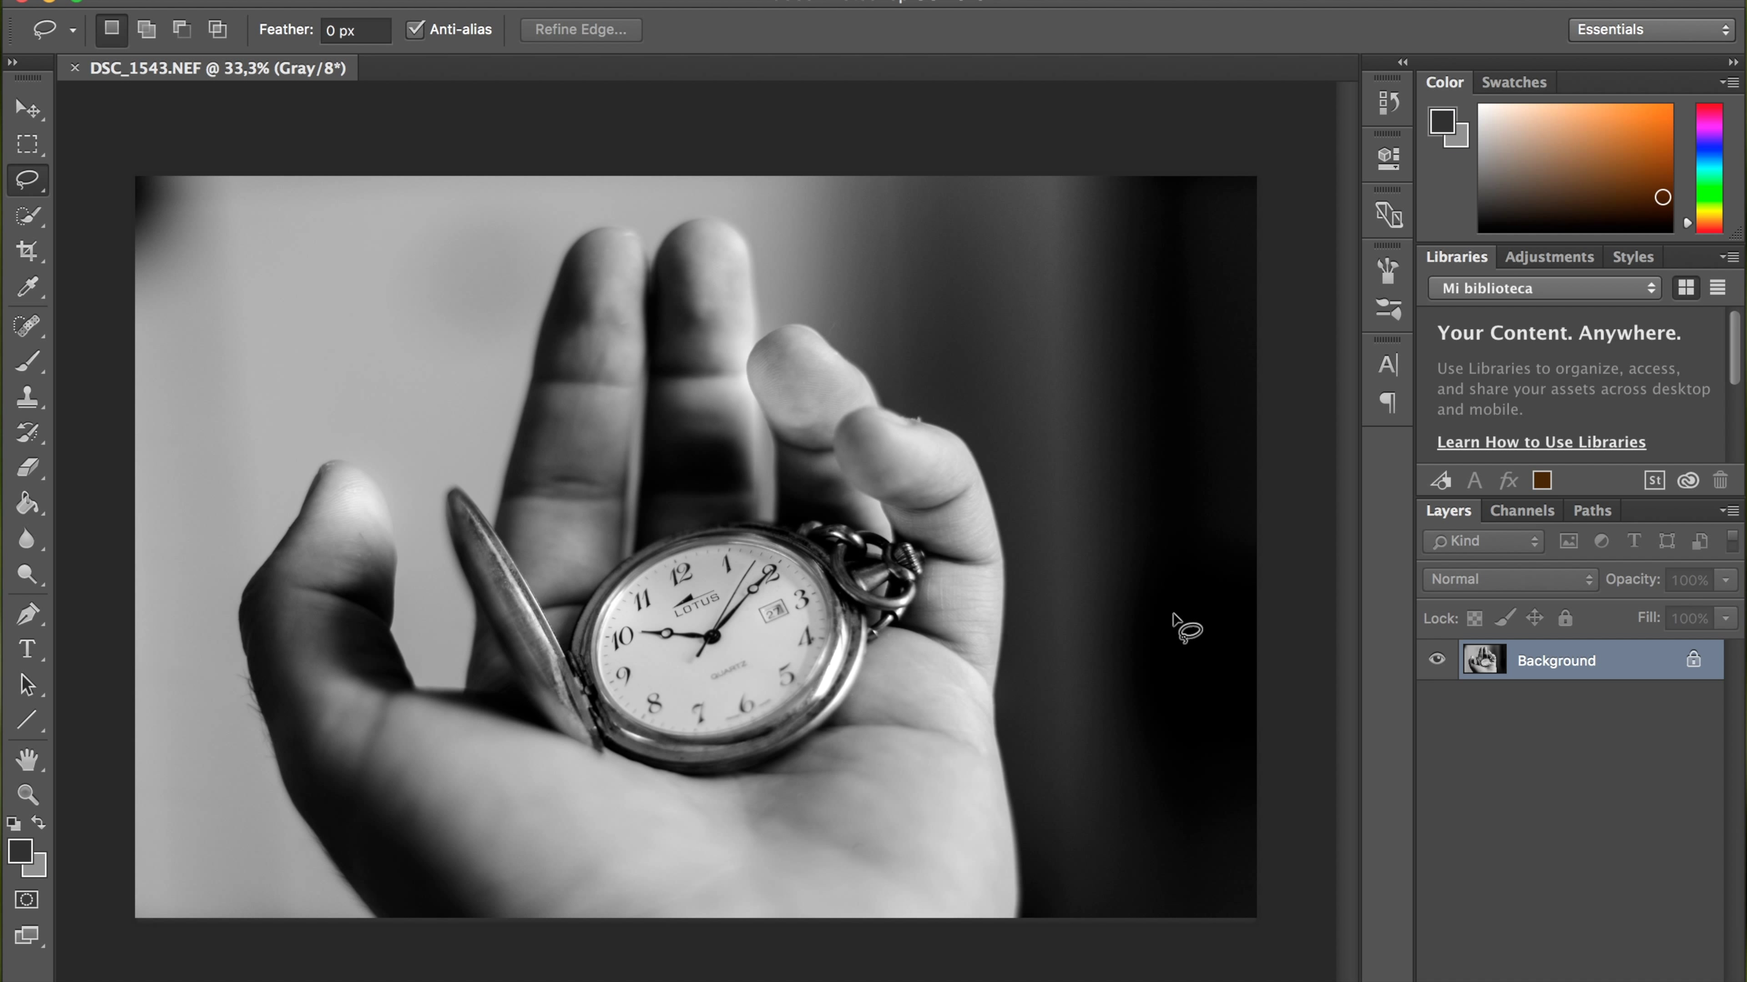
pyautogui.moveTo(47, 199)
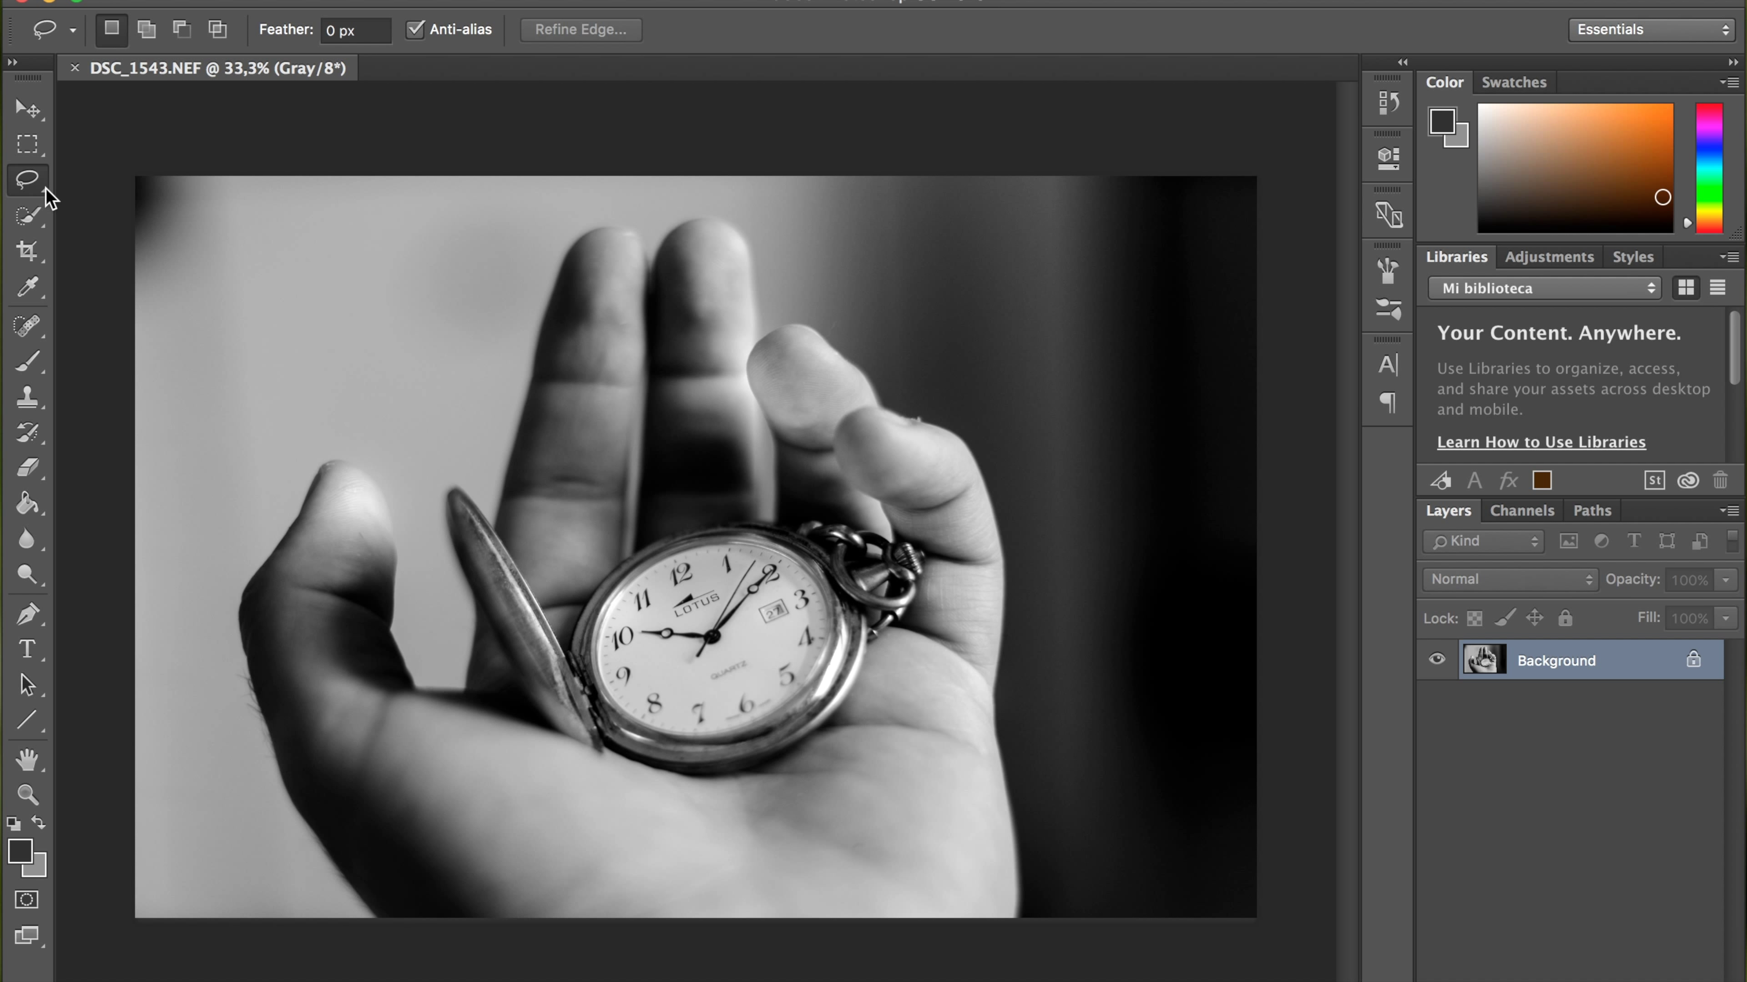
pyautogui.moveTo(278, 186)
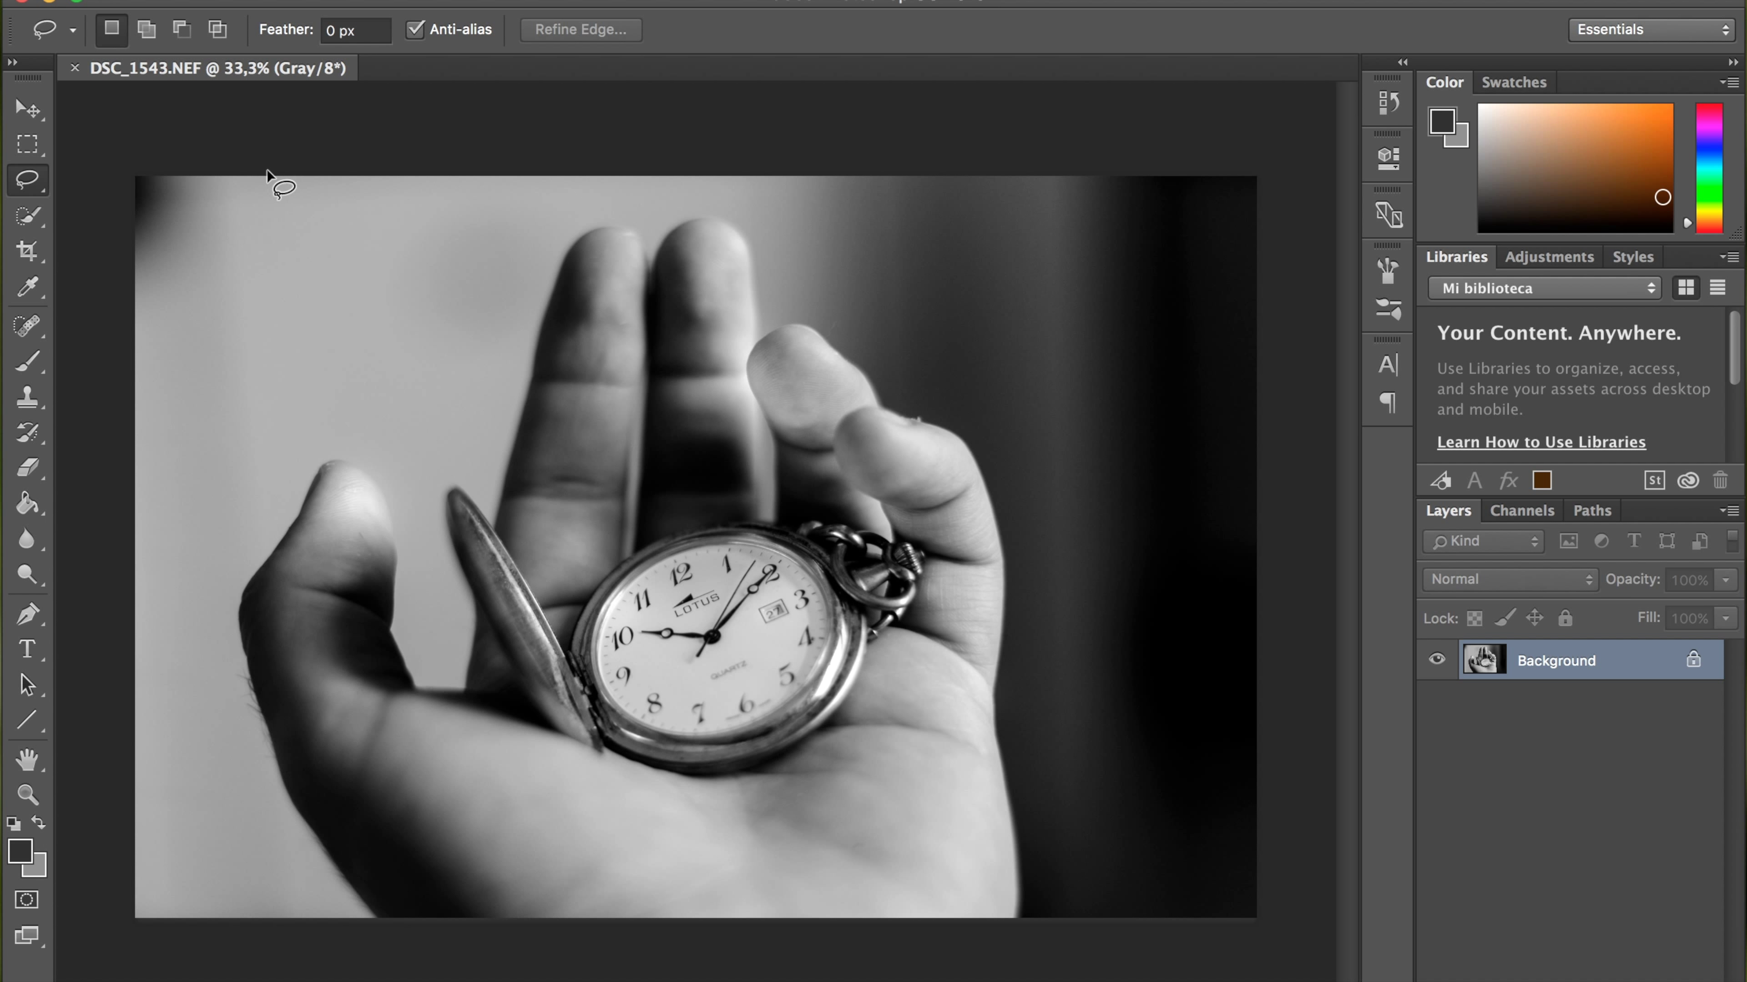
# - Lasso the pale top-left corner patch and fill it with Content-Aware
pyautogui.moveTo(277, 184); pyautogui.dragTo(100, 293)
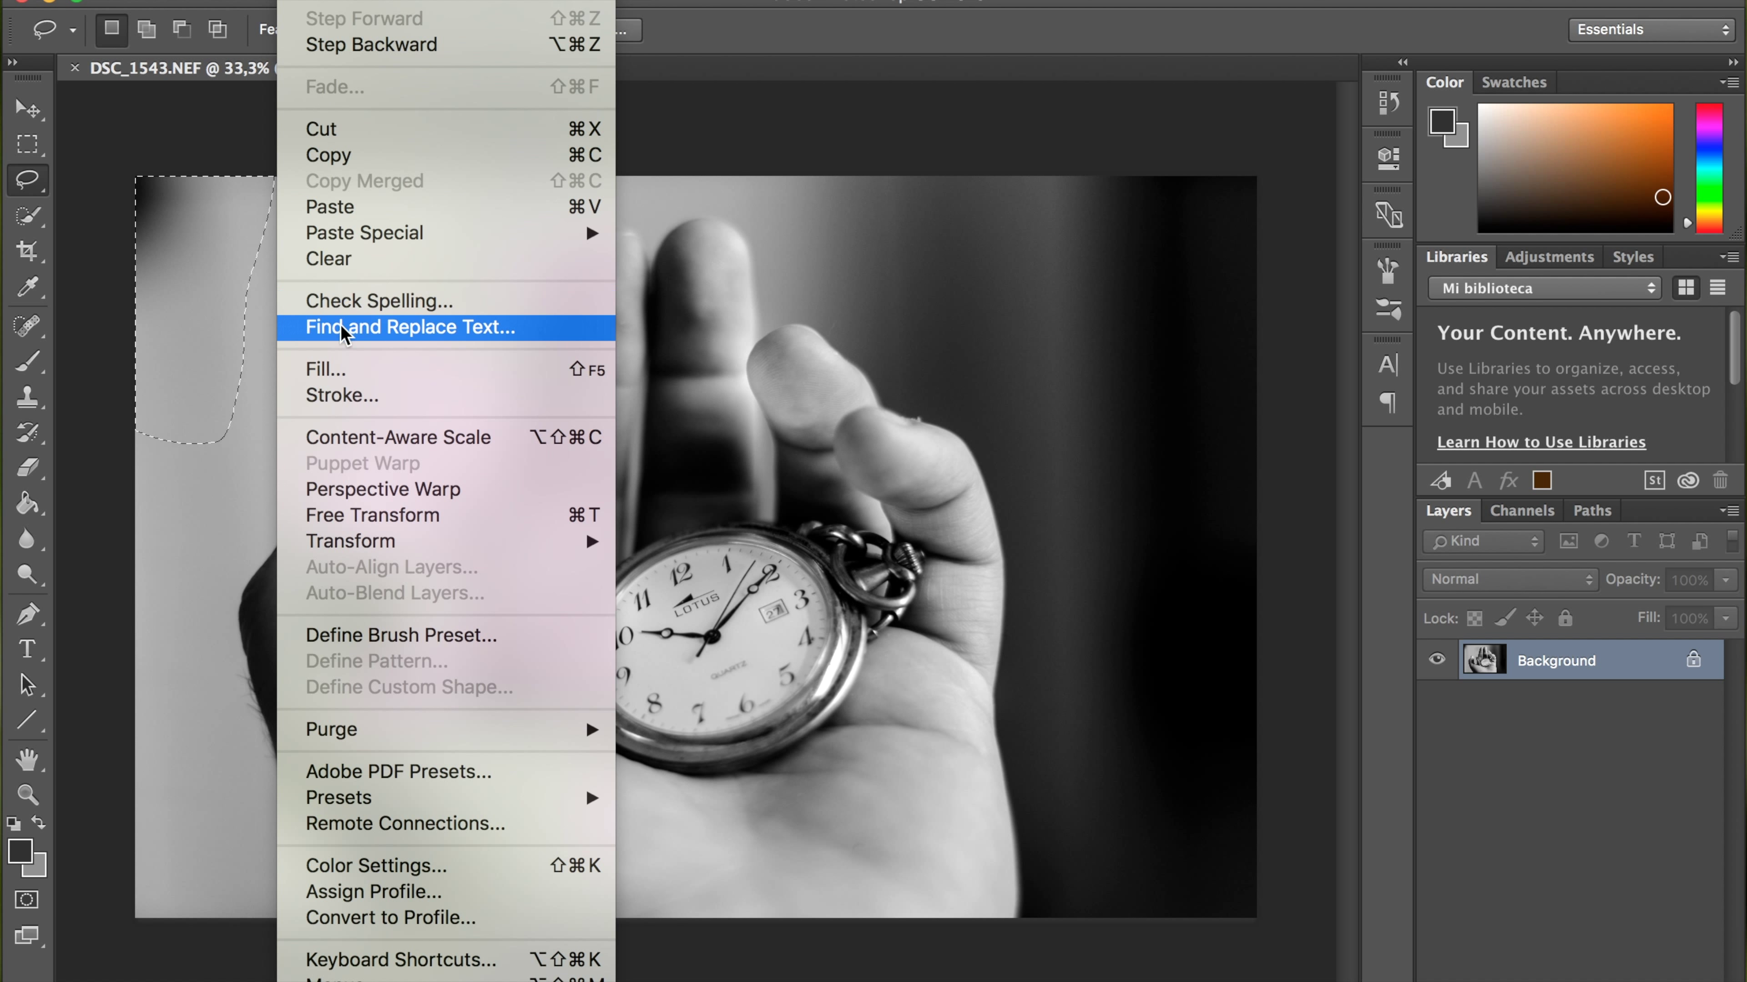
pyautogui.click(323, 368)
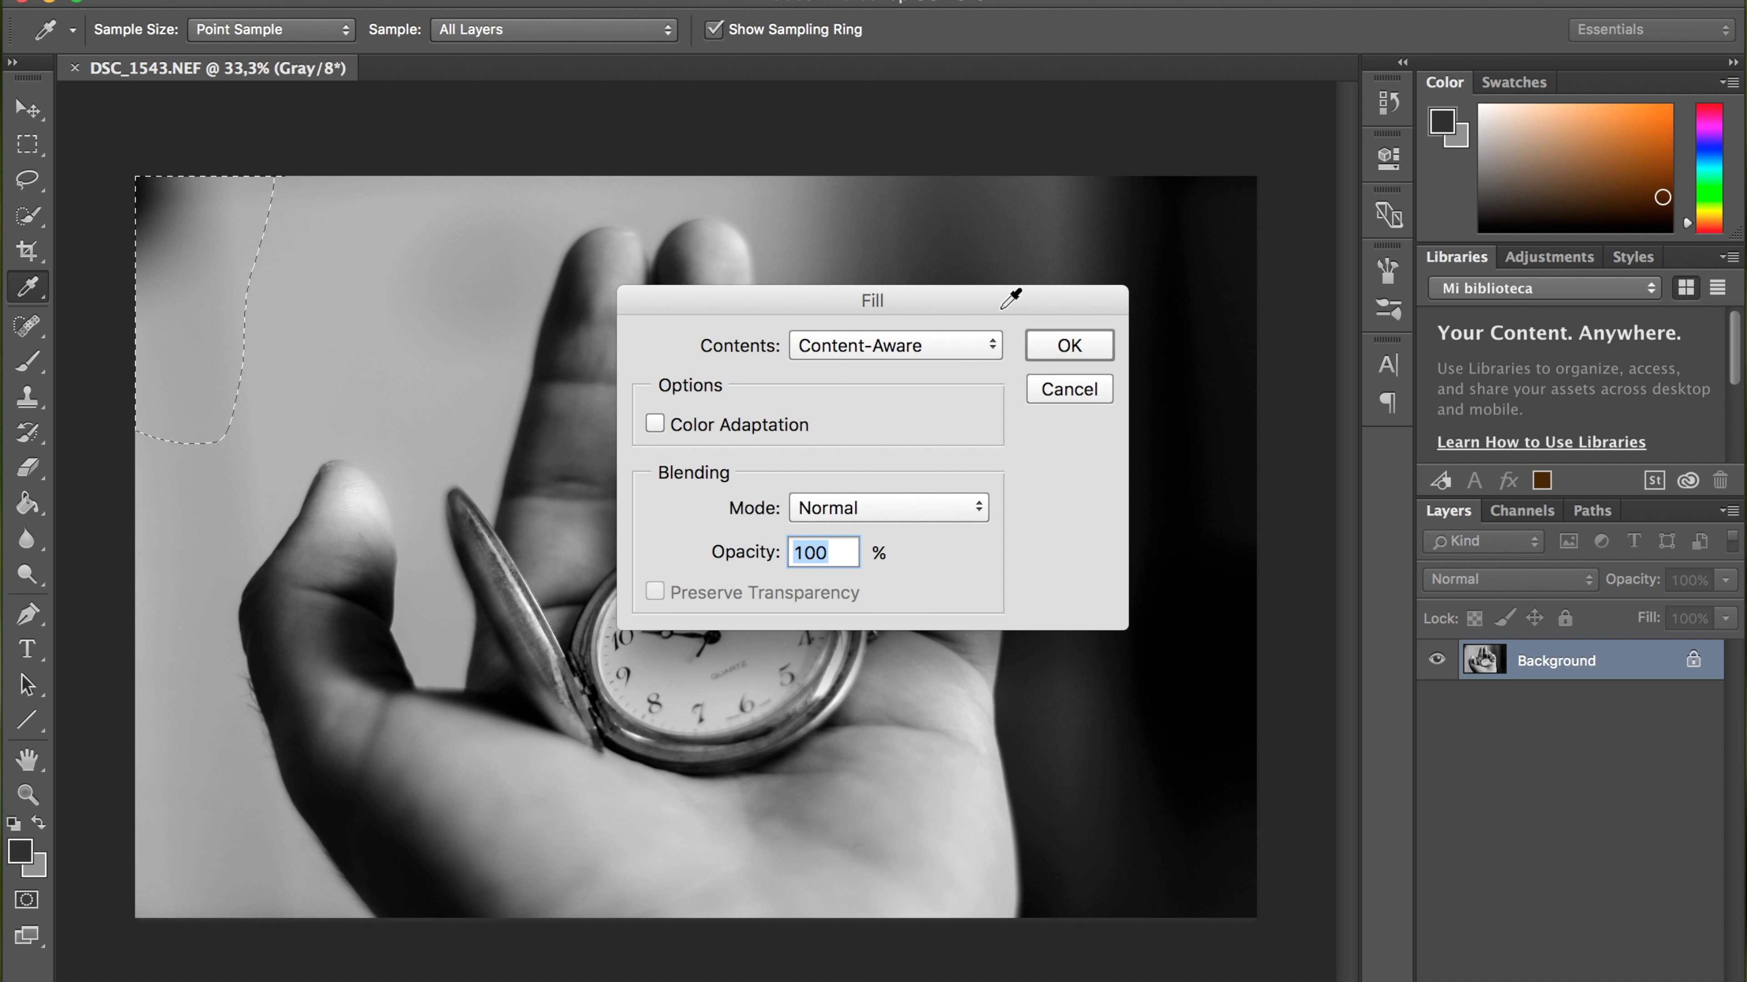
pyautogui.click(1067, 346)
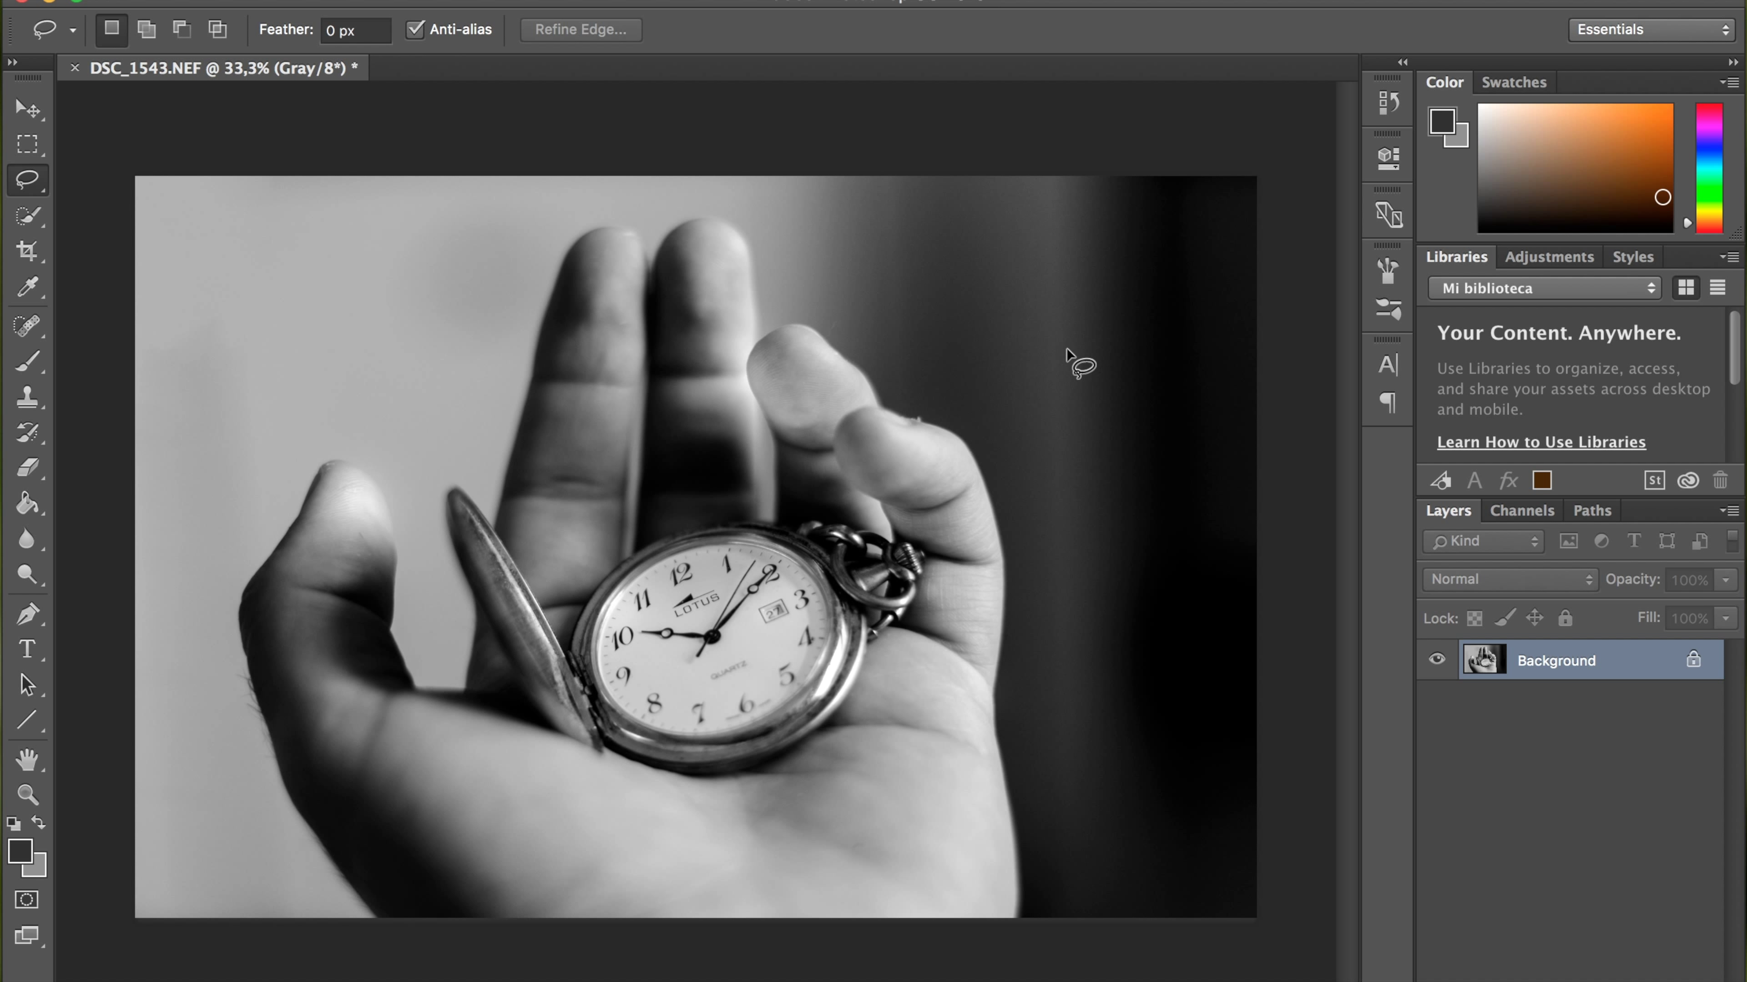
pyautogui.moveTo(840, 254)
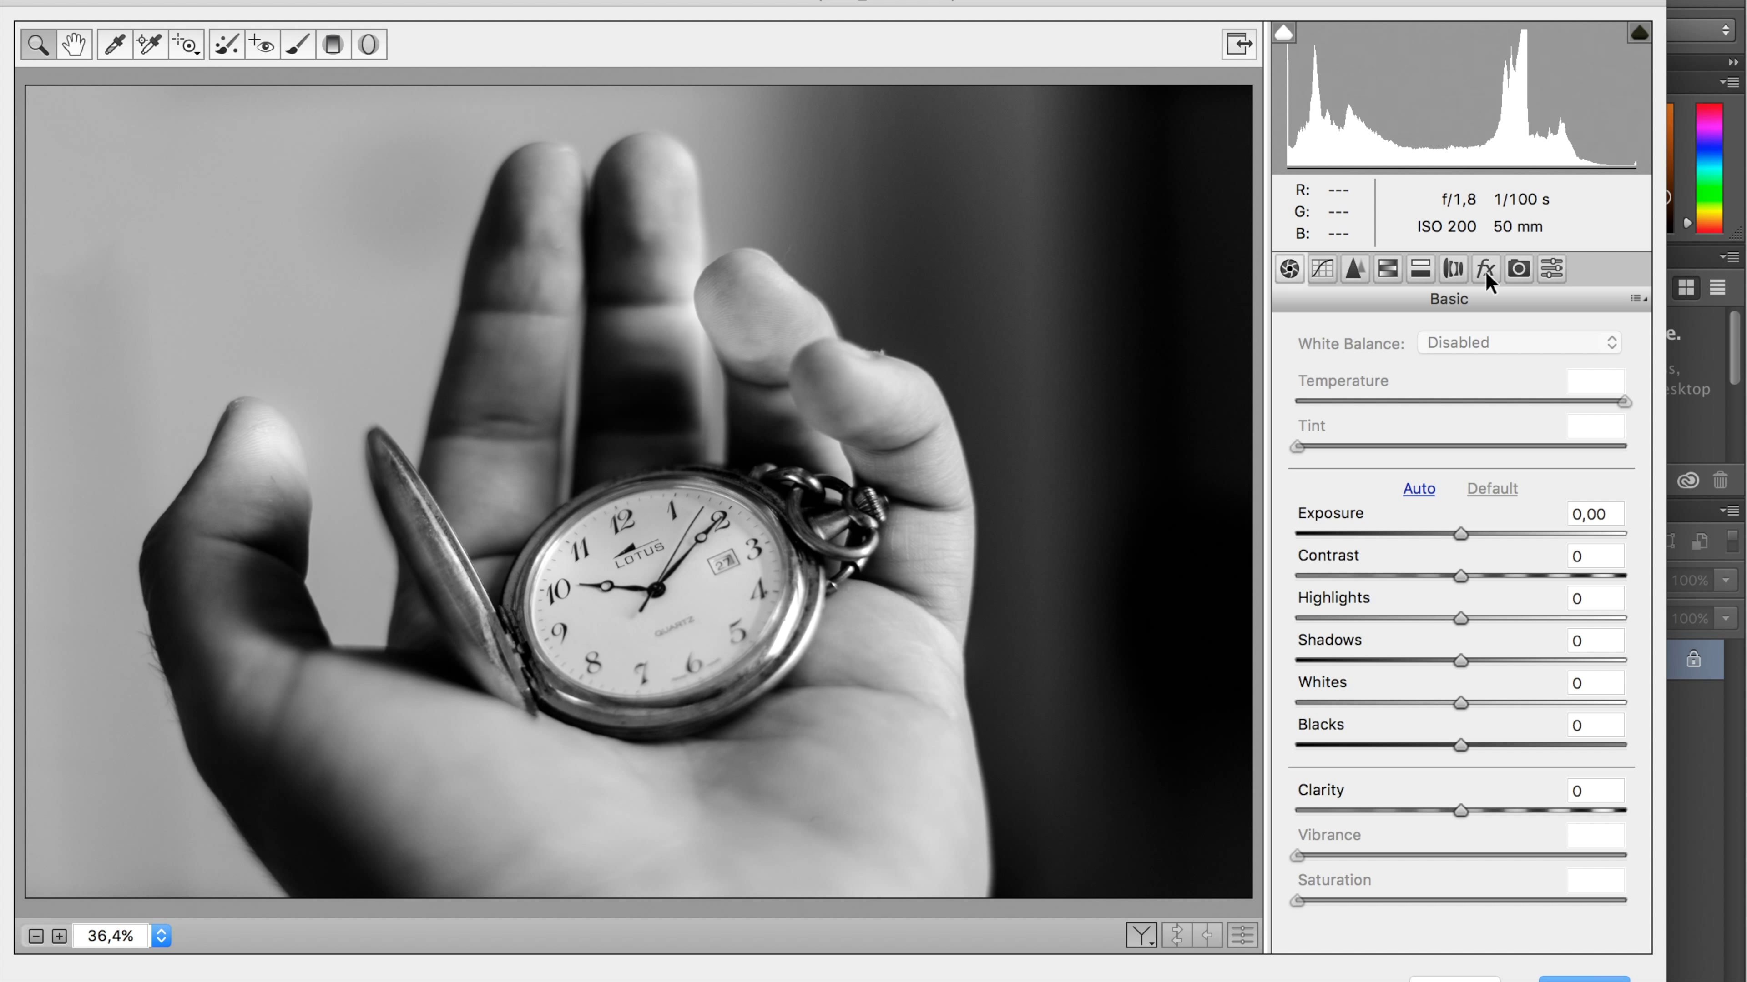
# - In the Effects tab set Post Crop Vignetting Amount to about -19
pyautogui.click(1485, 268)
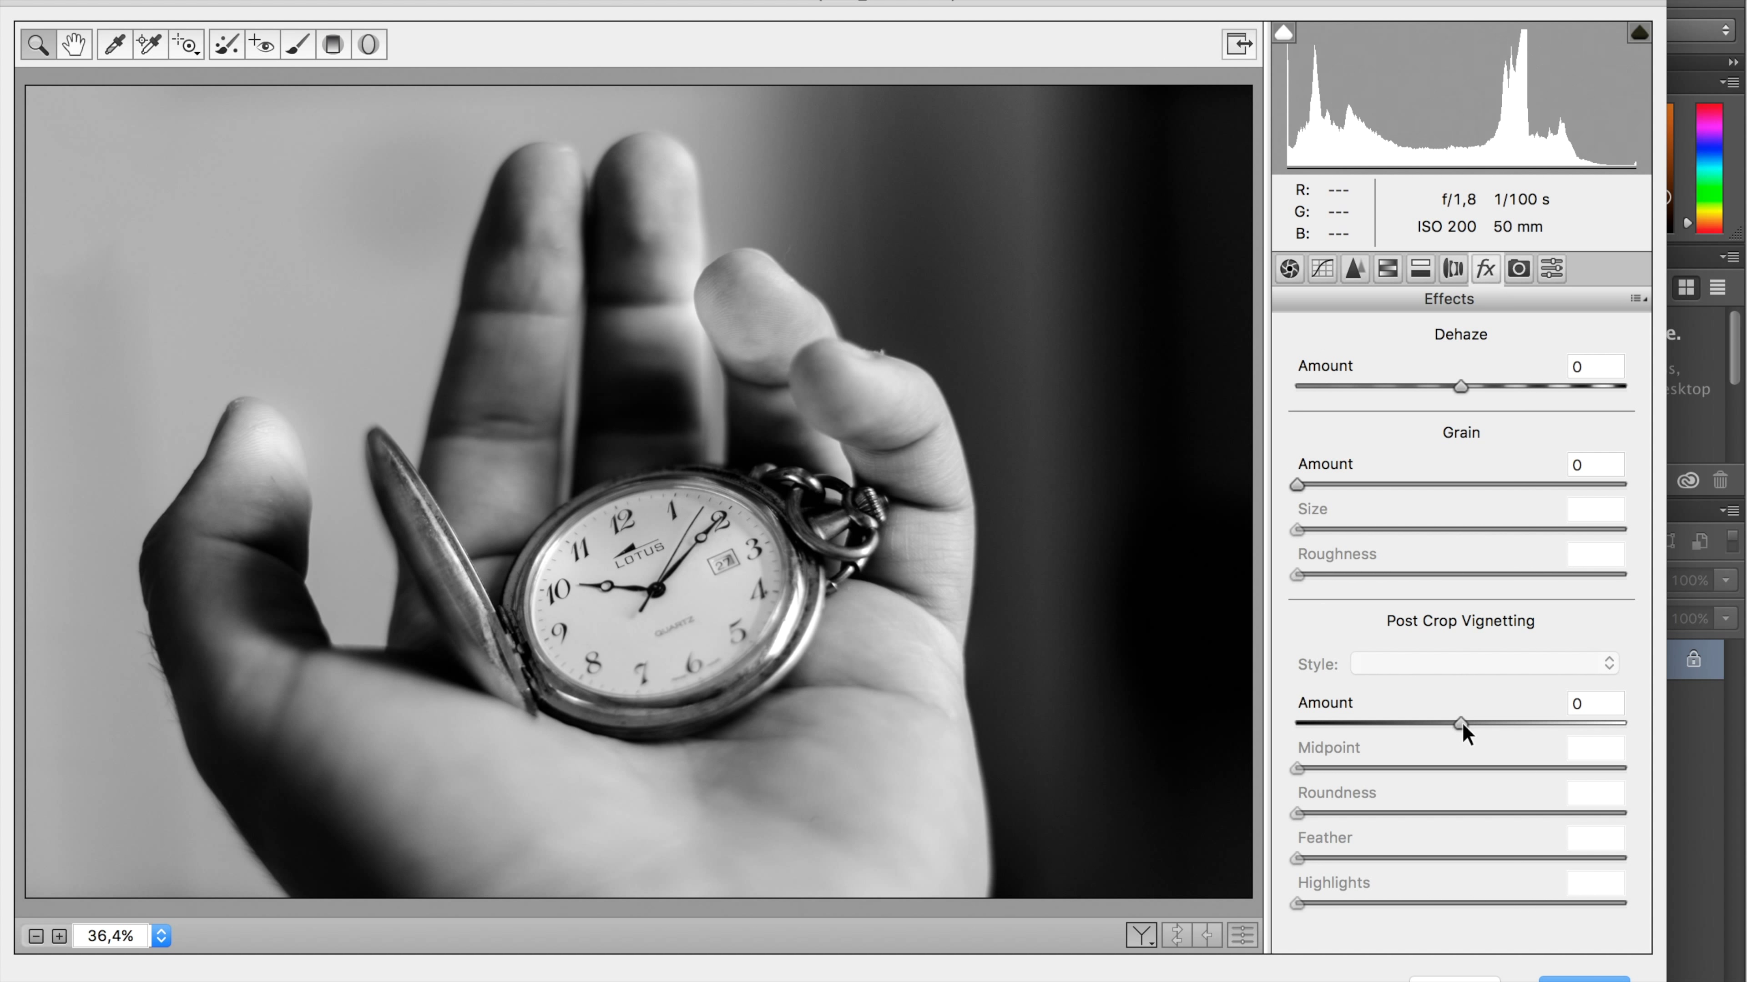
pyautogui.click(1479, 664)
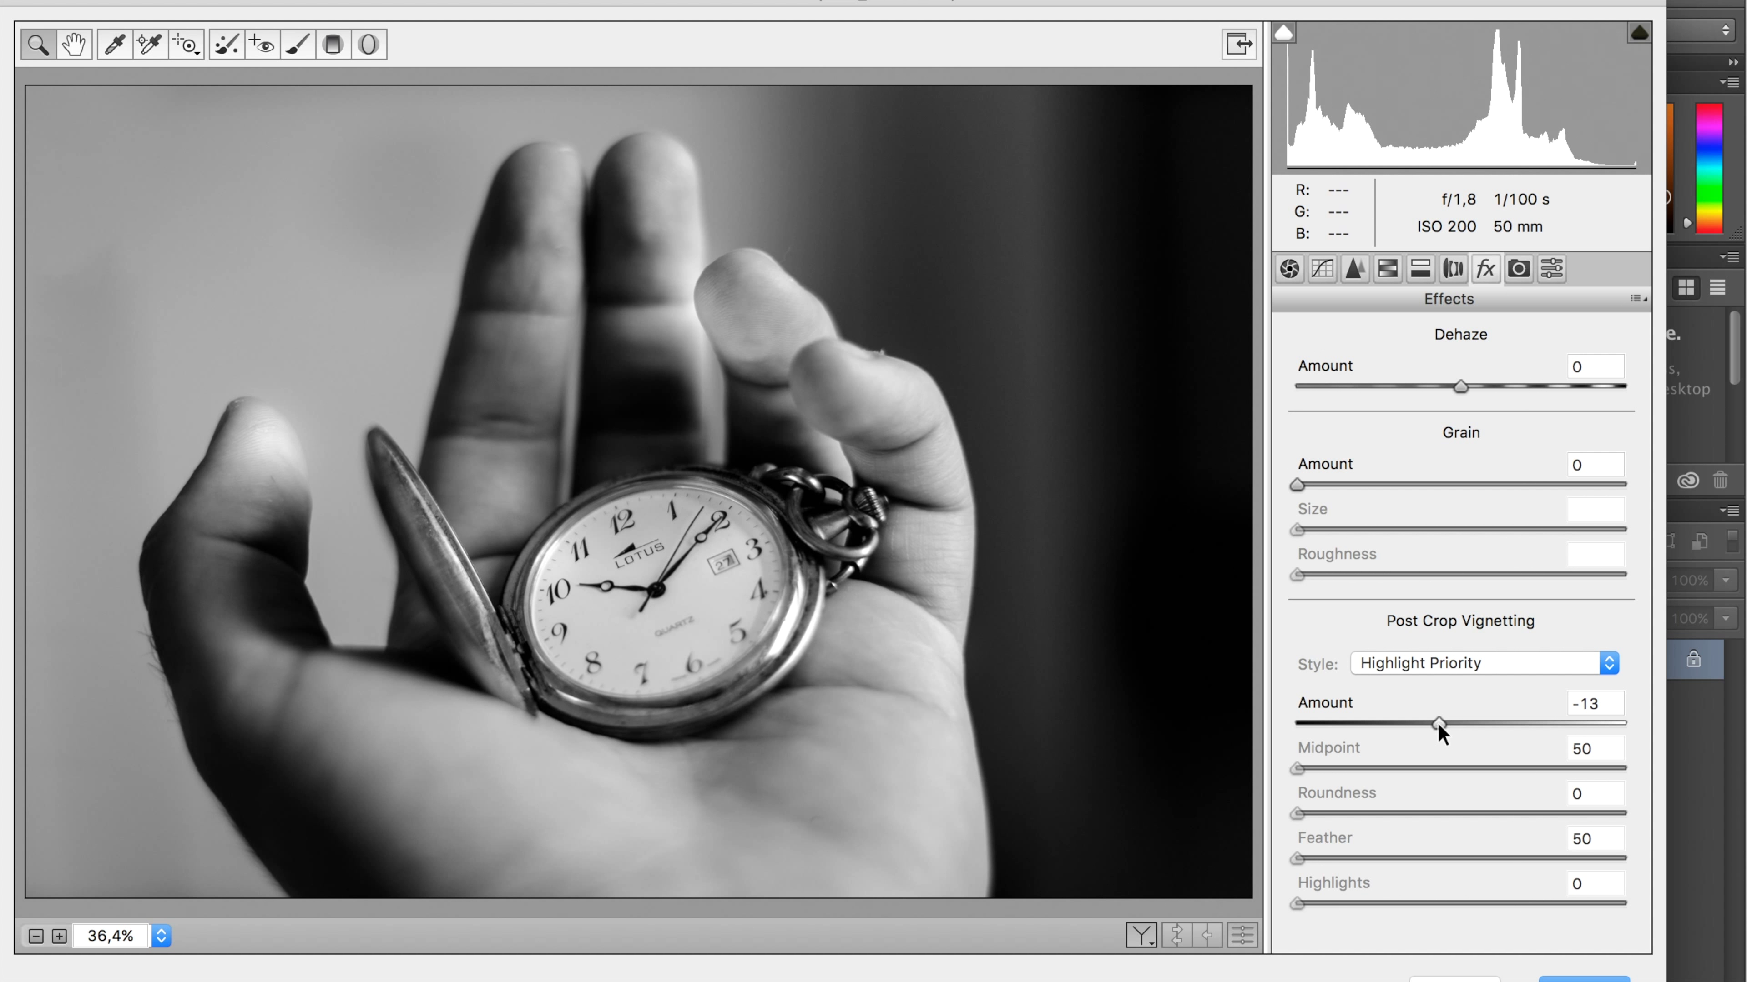
pyautogui.moveTo(1460, 725); pyautogui.dragTo(1429, 725)
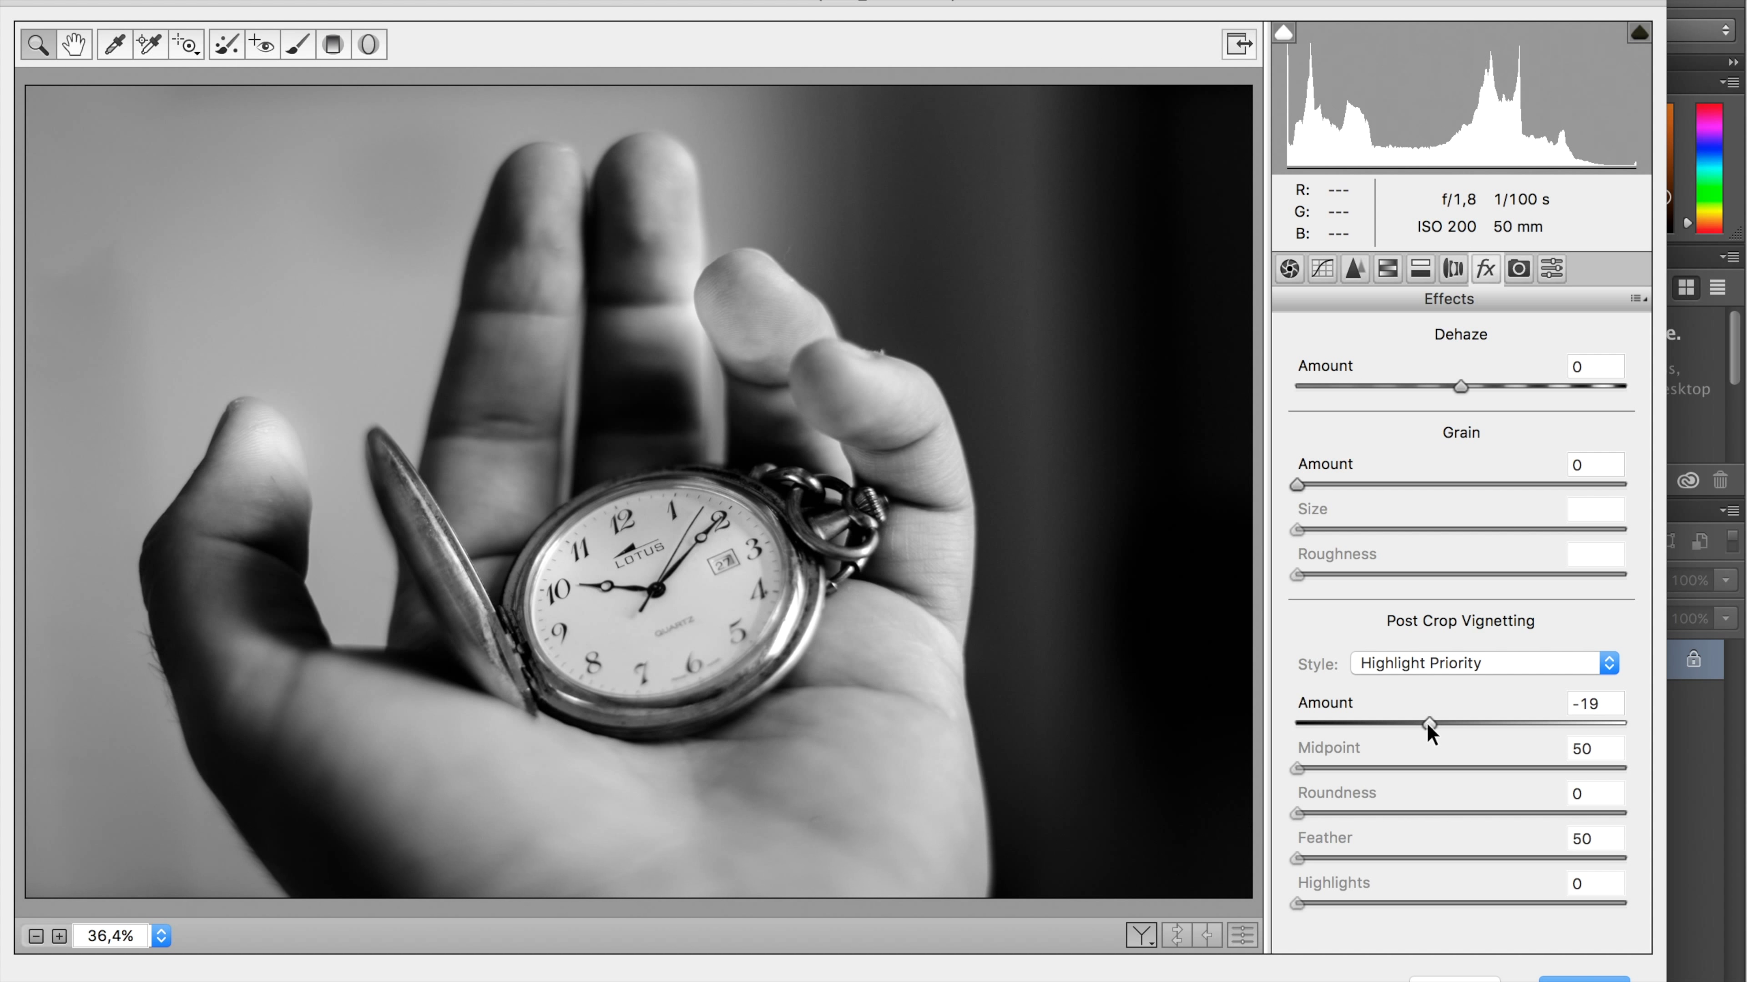
pyautogui.moveTo(1429, 723); pyautogui.dragTo(1408, 723)
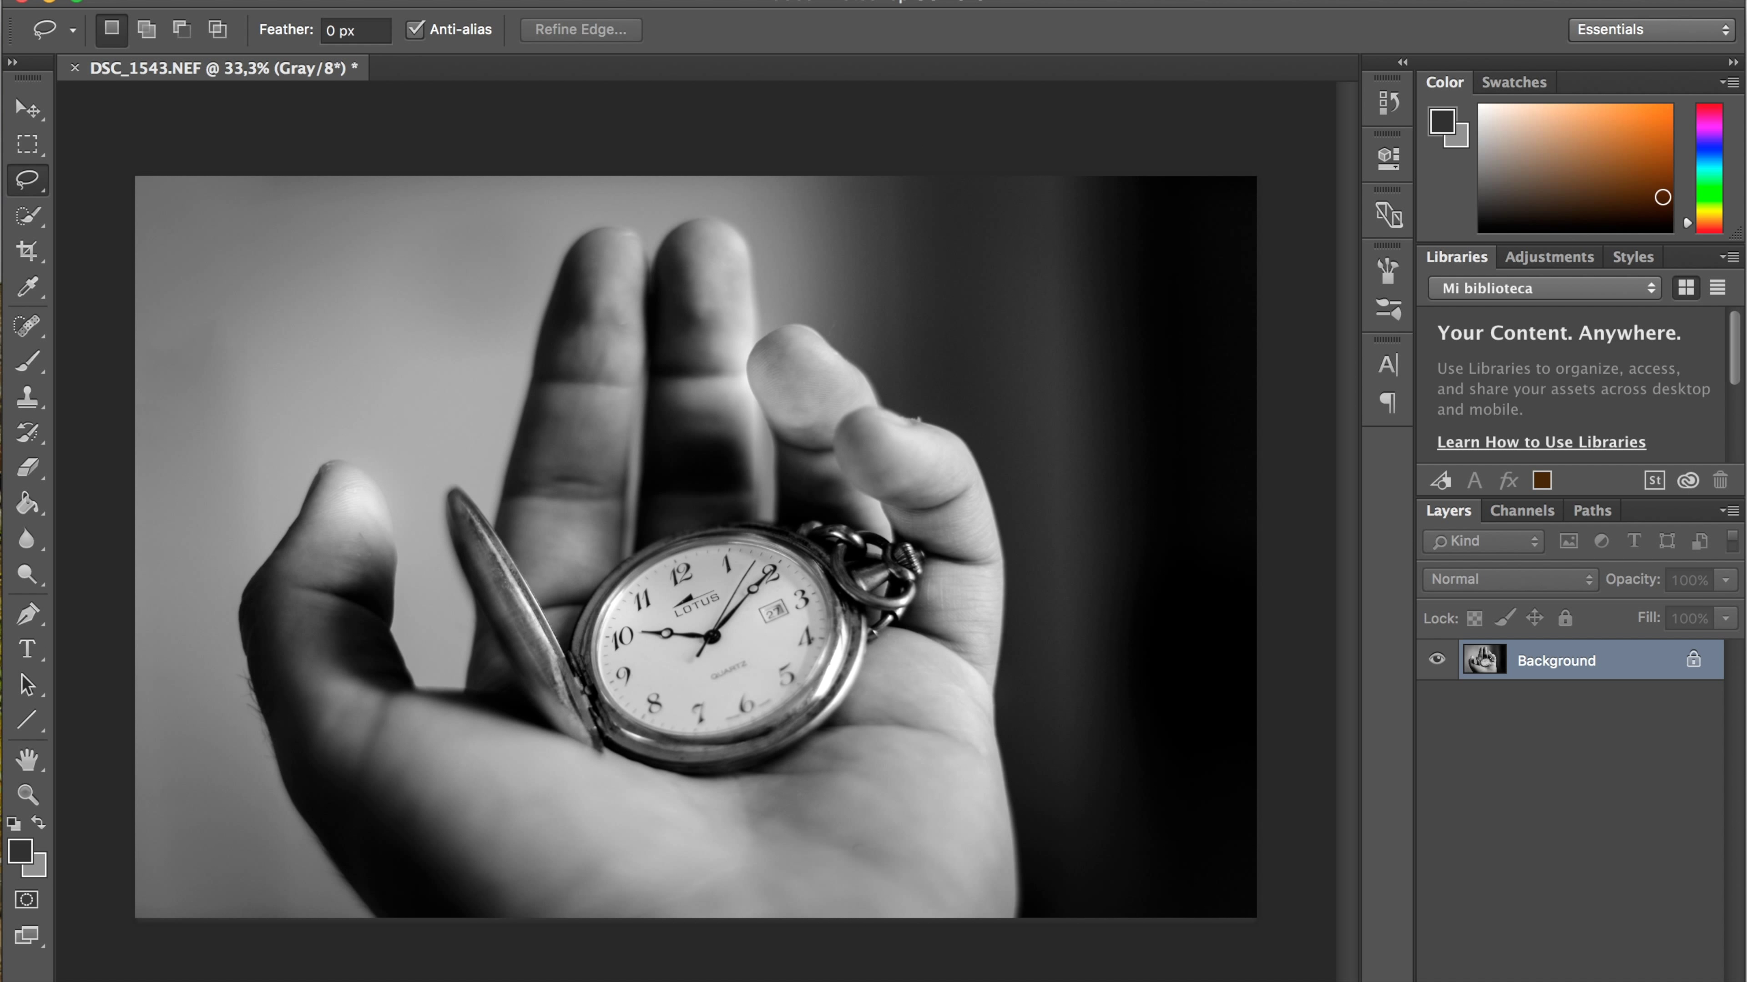
pyautogui.moveTo(721, 769)
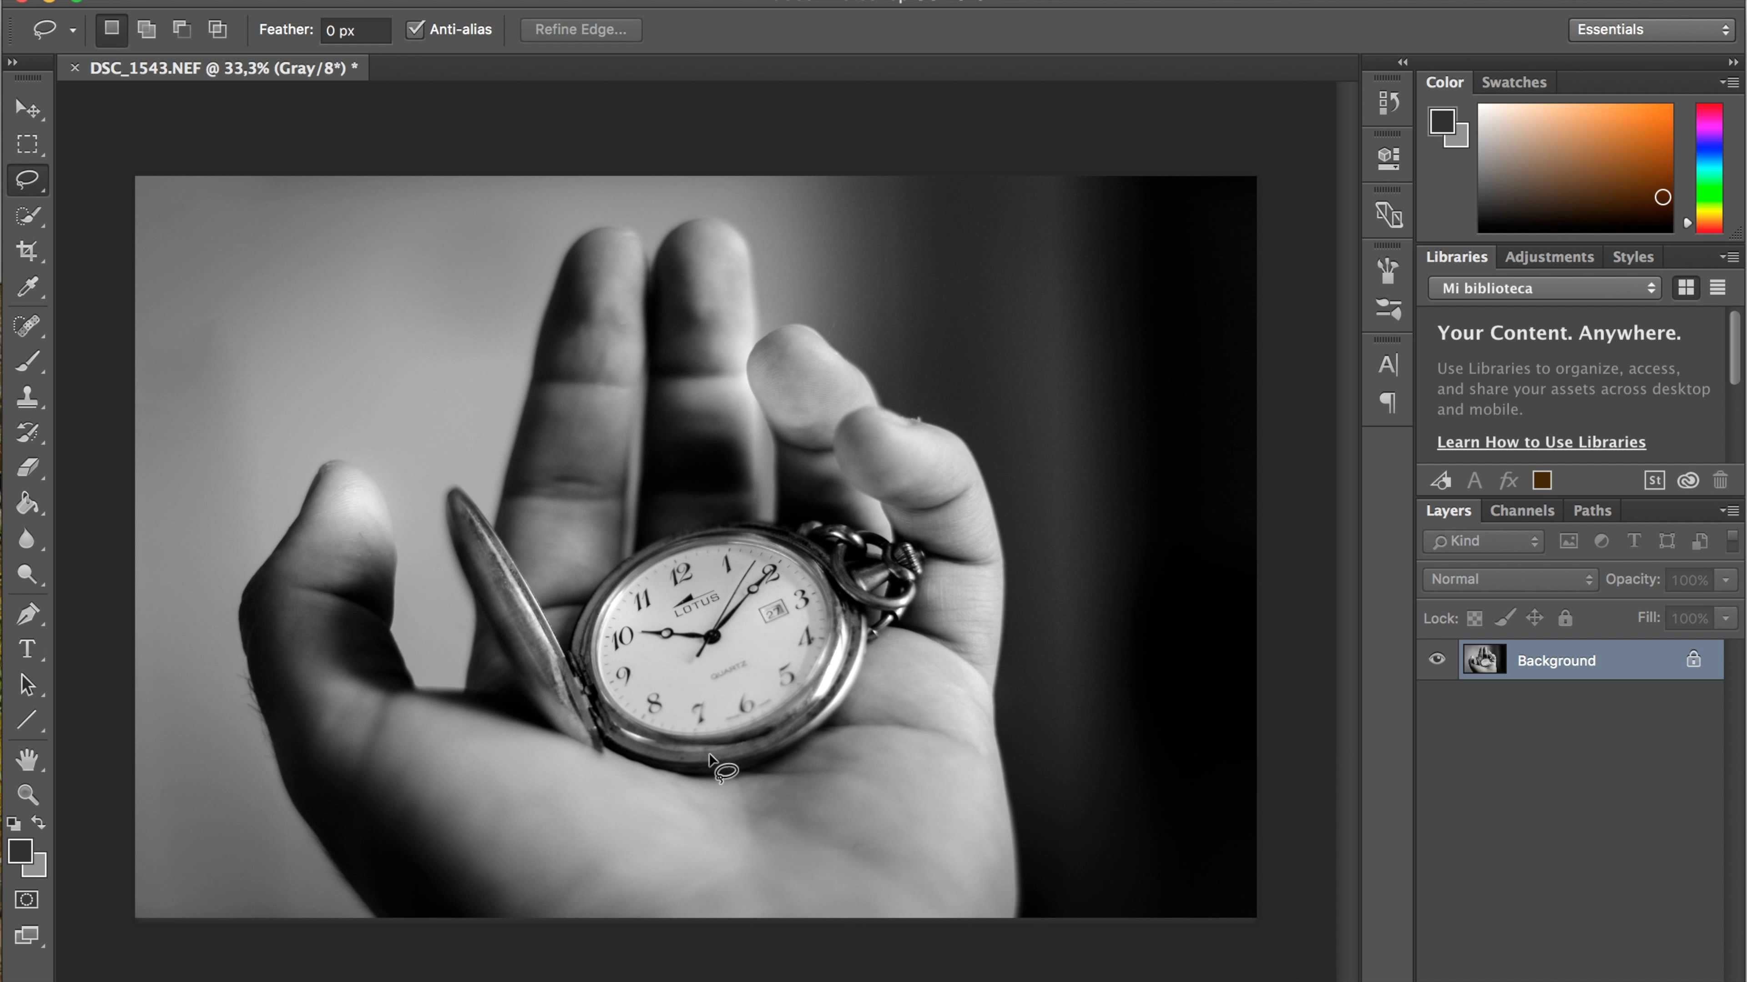